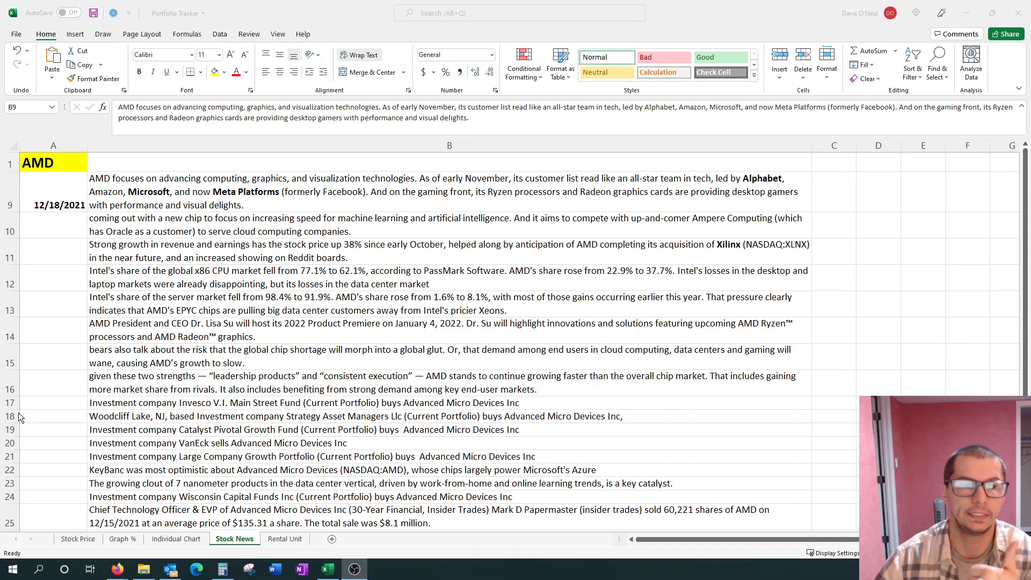
# - Review the Excel notes on AMD's new AI chip, 38% share rise, Intel's CPU share loss and the 2022 Product Premiere
pyautogui.scroll(-3)
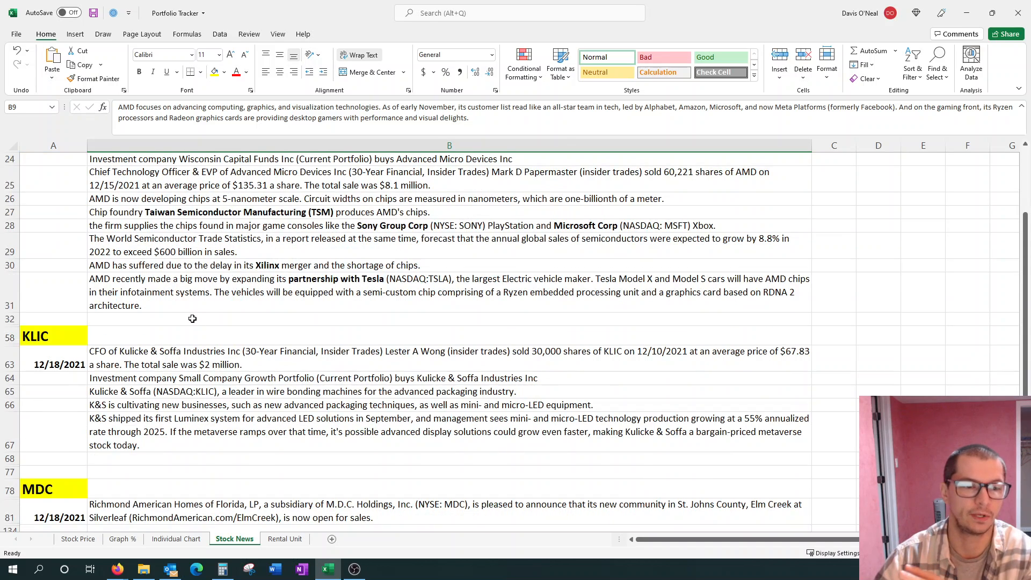
pyautogui.scroll(-3)
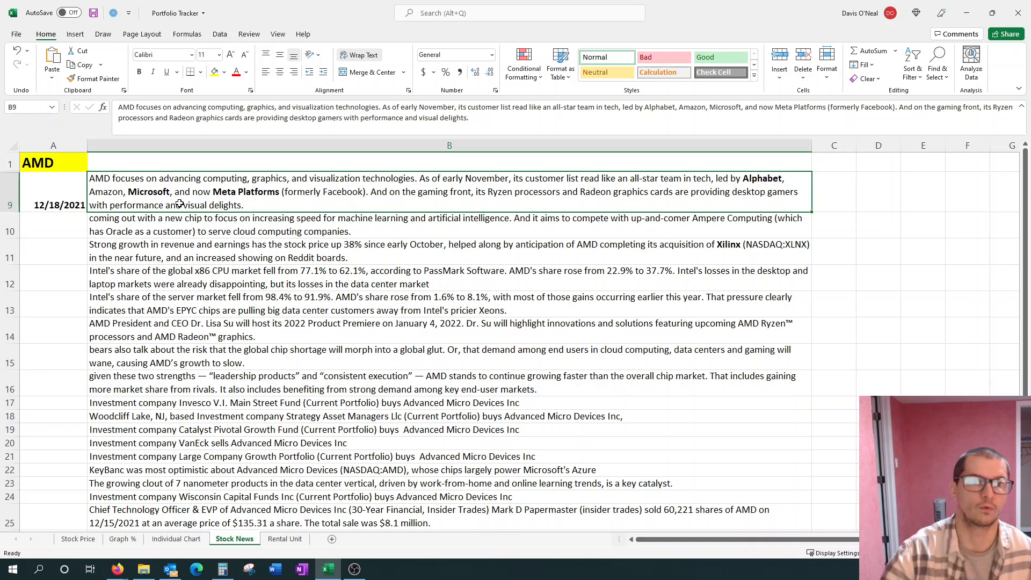
pyautogui.moveTo(342, 203)
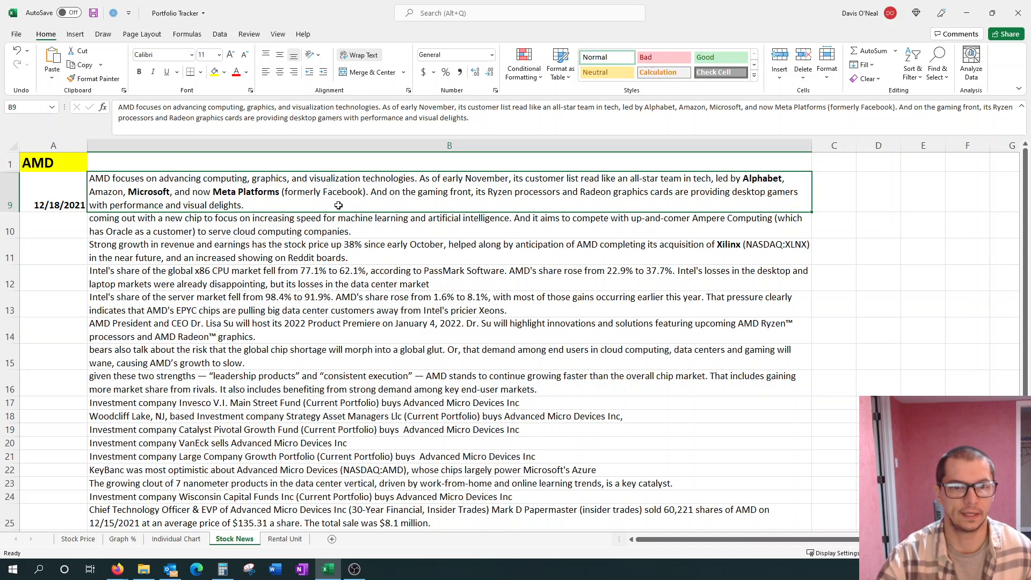
pyautogui.moveTo(337, 226)
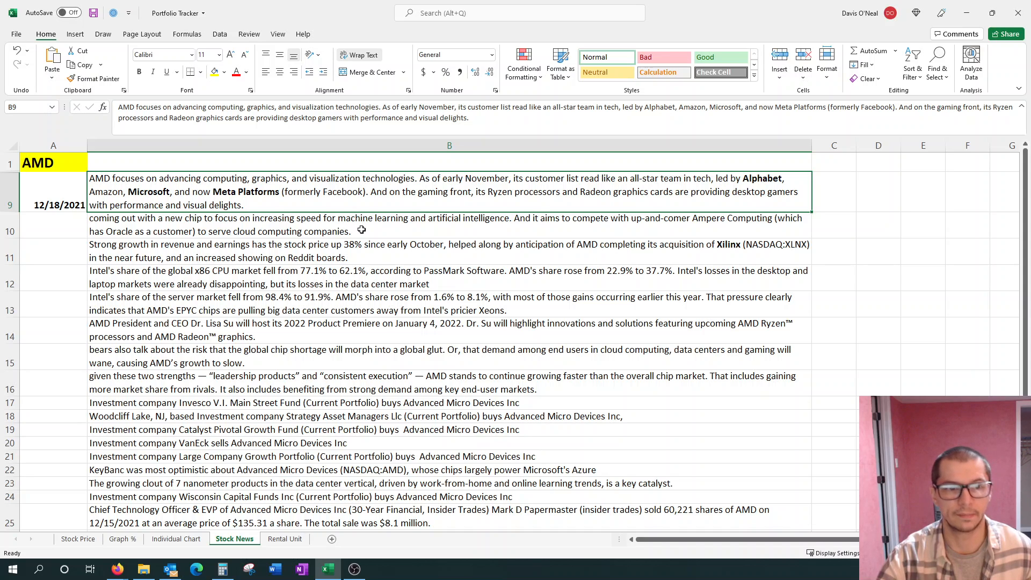
pyautogui.click(360, 224)
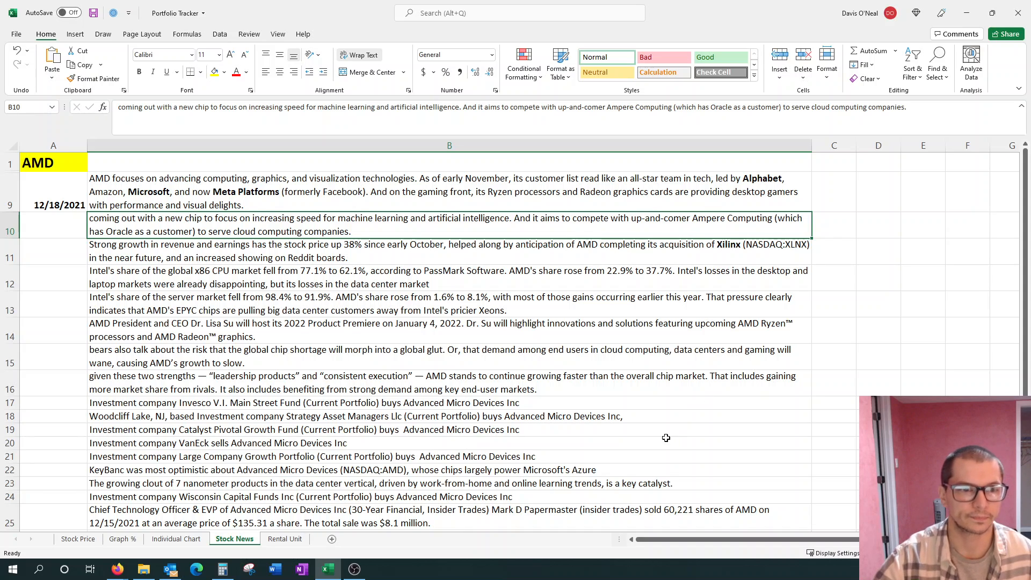
pyautogui.click(449, 250)
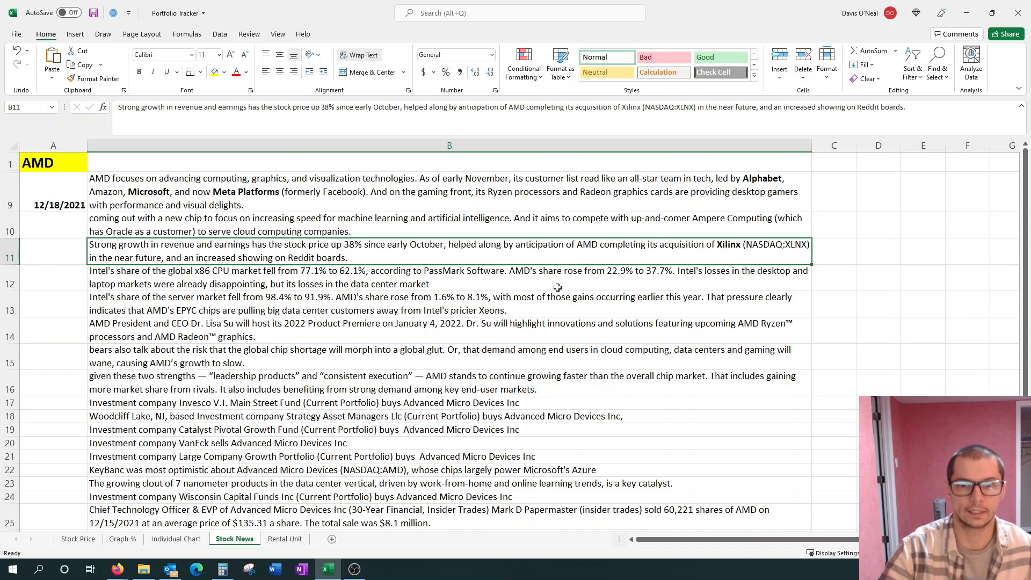
pyautogui.click(449, 277)
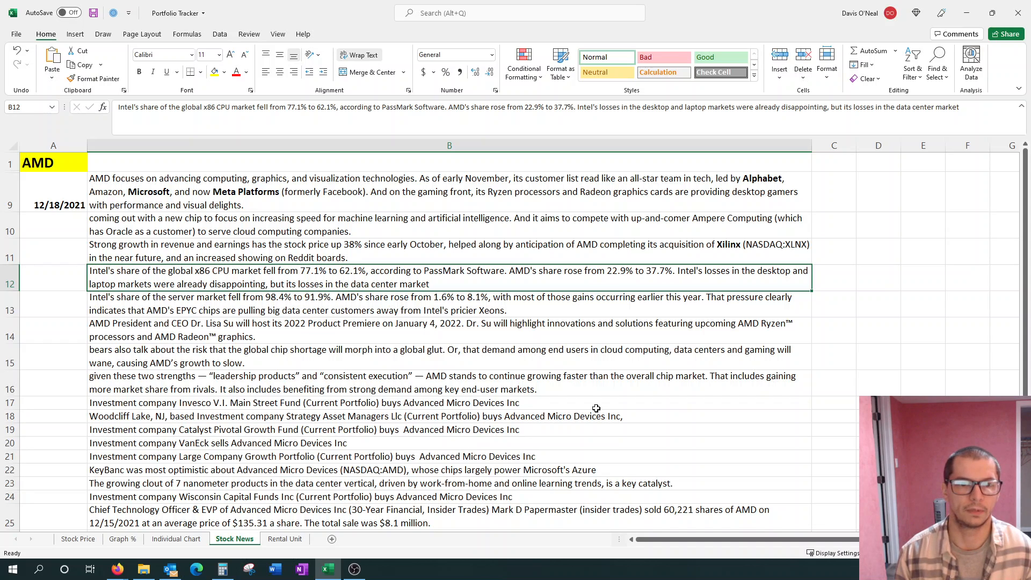
pyautogui.click(449, 330)
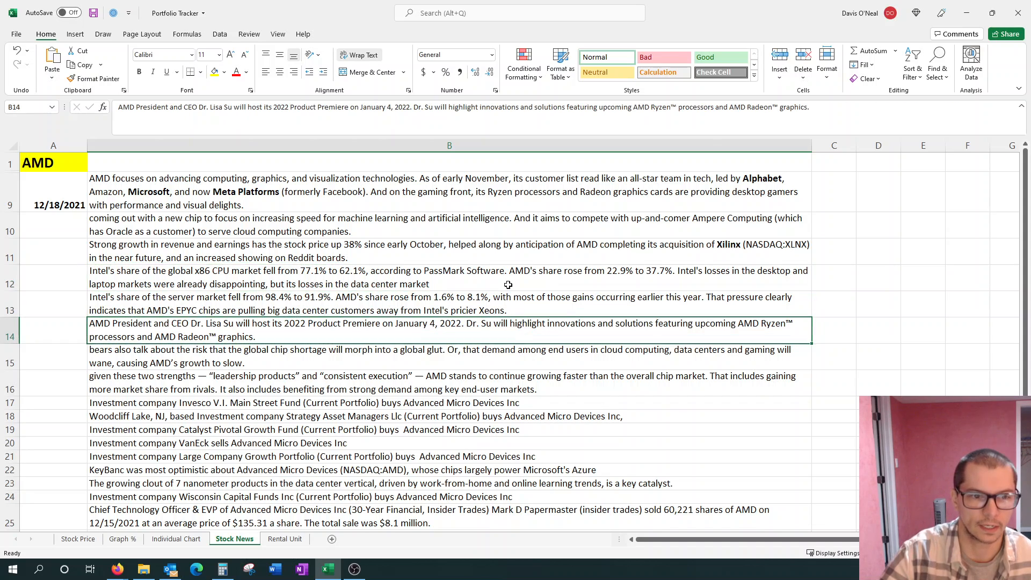
pyautogui.click(449, 277)
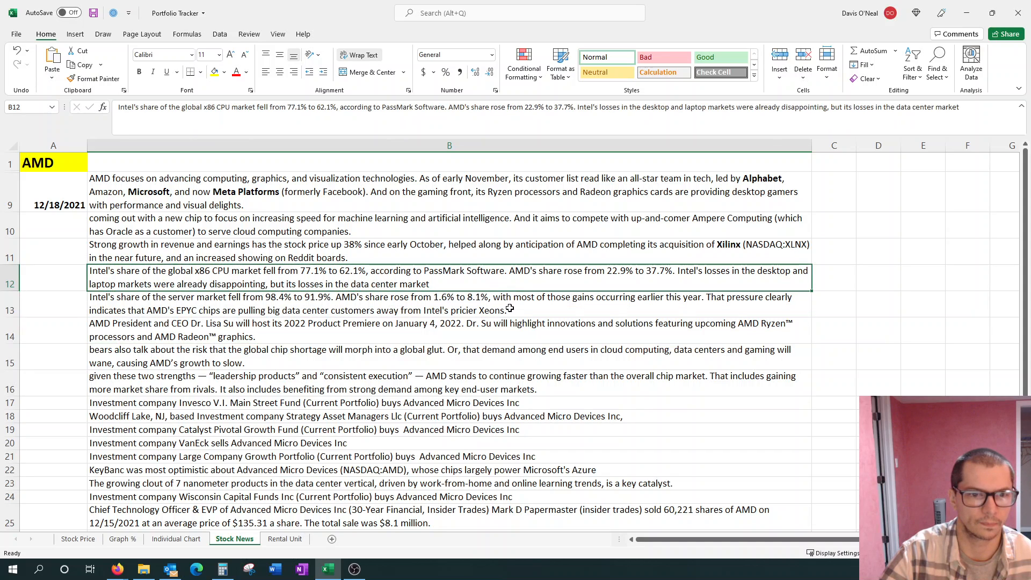
pyautogui.moveTo(506, 309)
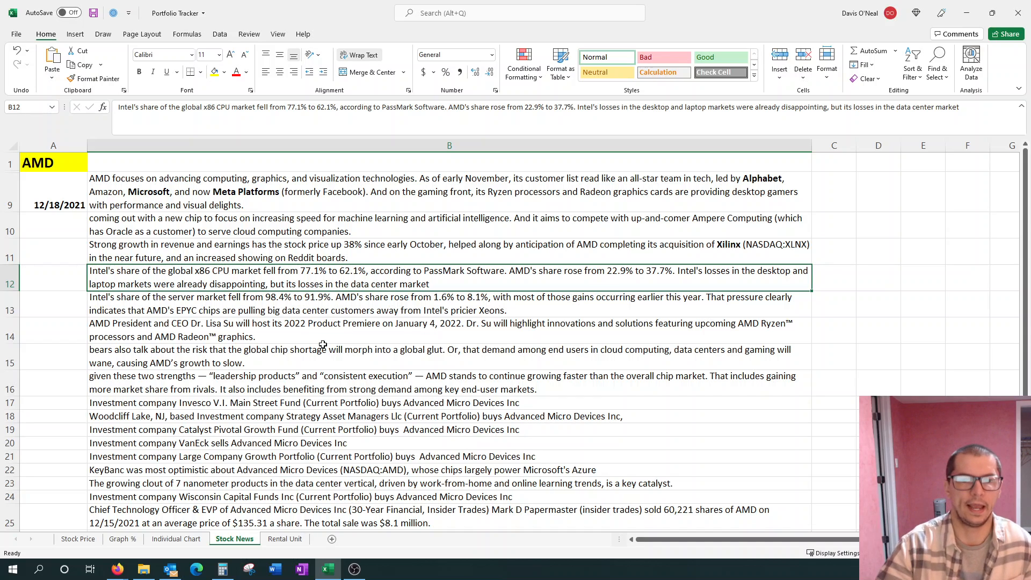
pyautogui.click(449, 303)
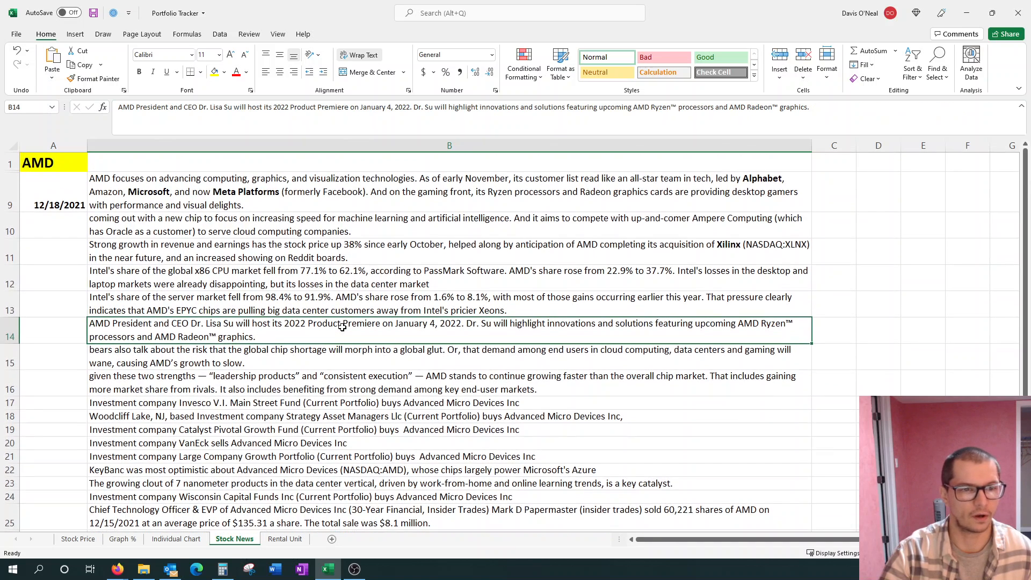
pyautogui.moveTo(353, 388)
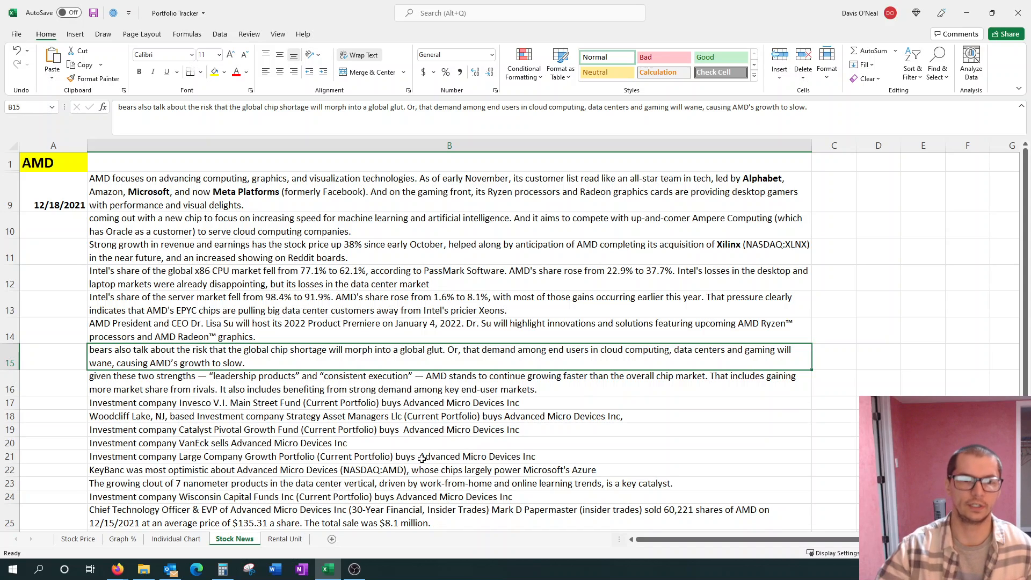
# - Review the notes on AMD's two strengths, Invesco buying AMD and the Woodcliff Lake investment
pyautogui.click(449, 383)
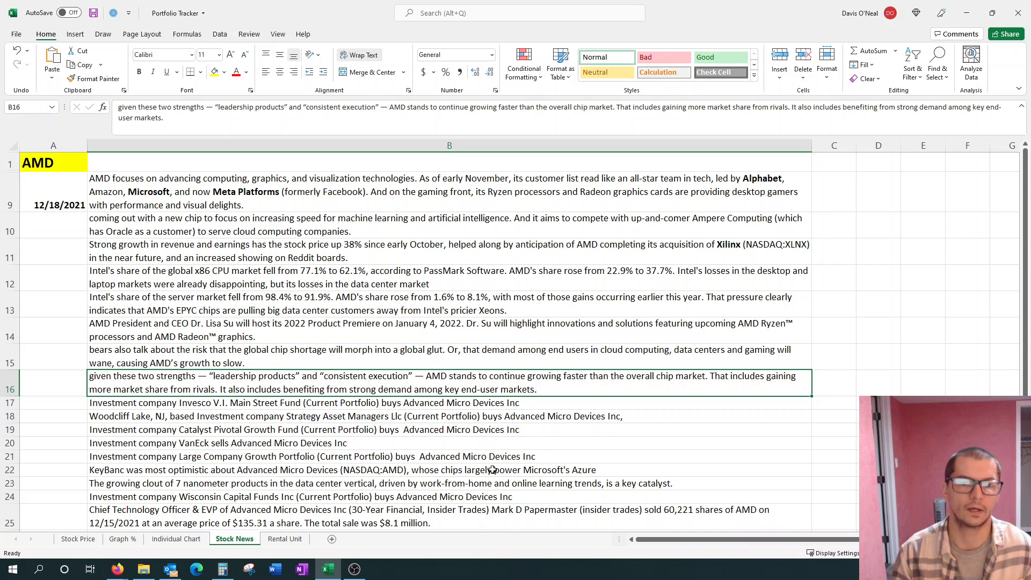
pyautogui.moveTo(447, 414)
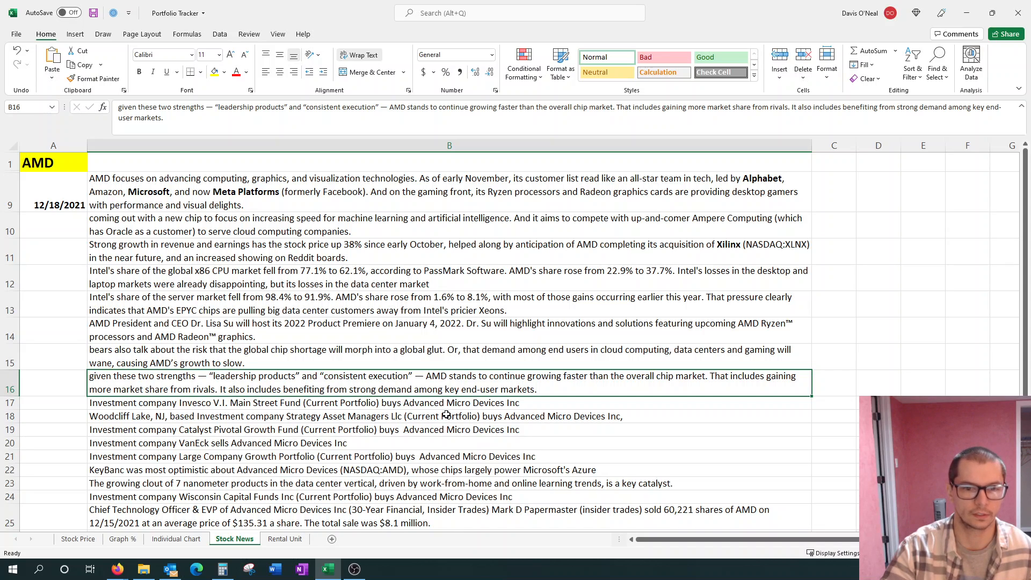
pyautogui.click(449, 403)
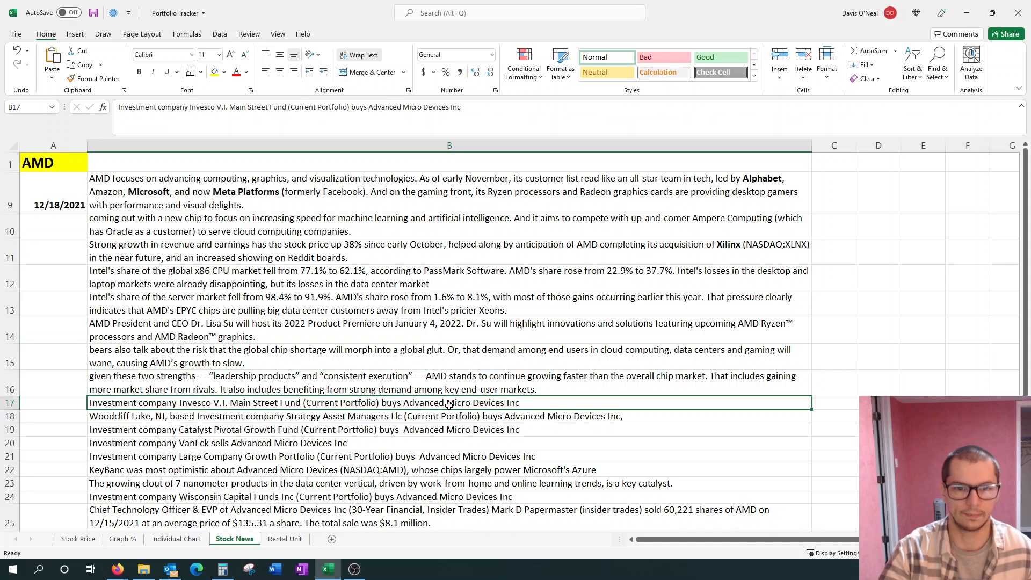
pyautogui.moveTo(441, 425)
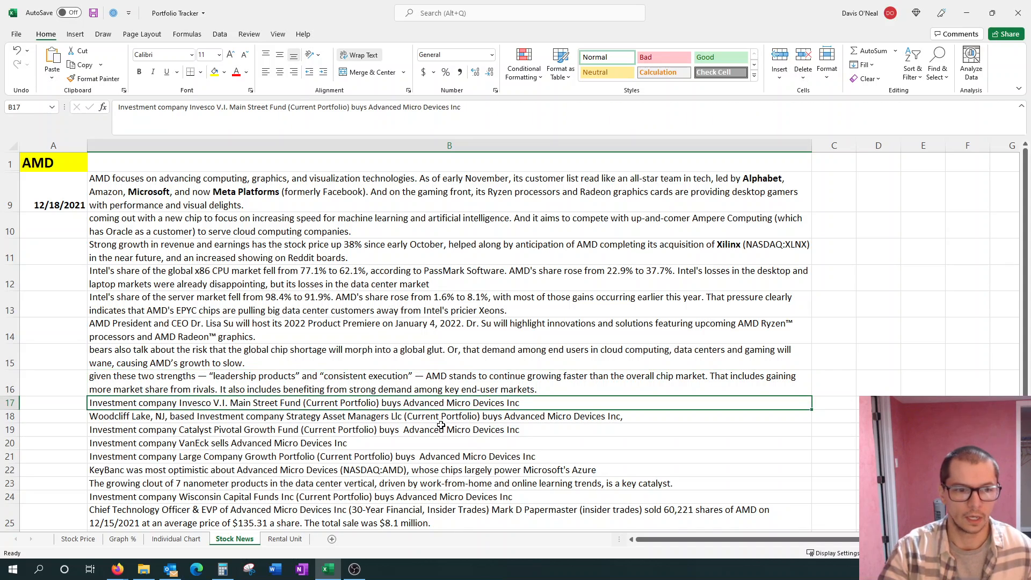
pyautogui.moveTo(439, 430)
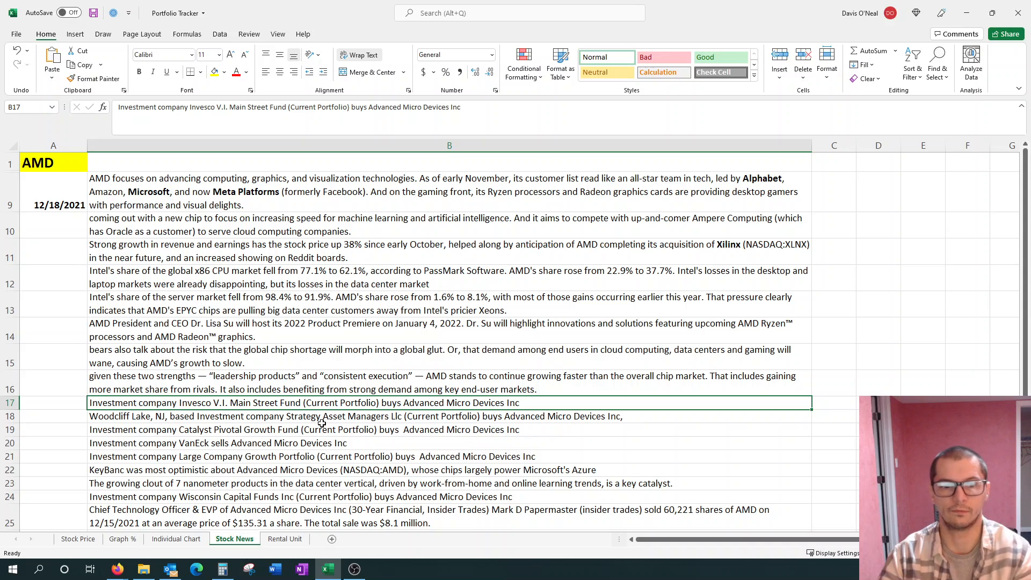
pyautogui.click(322, 416)
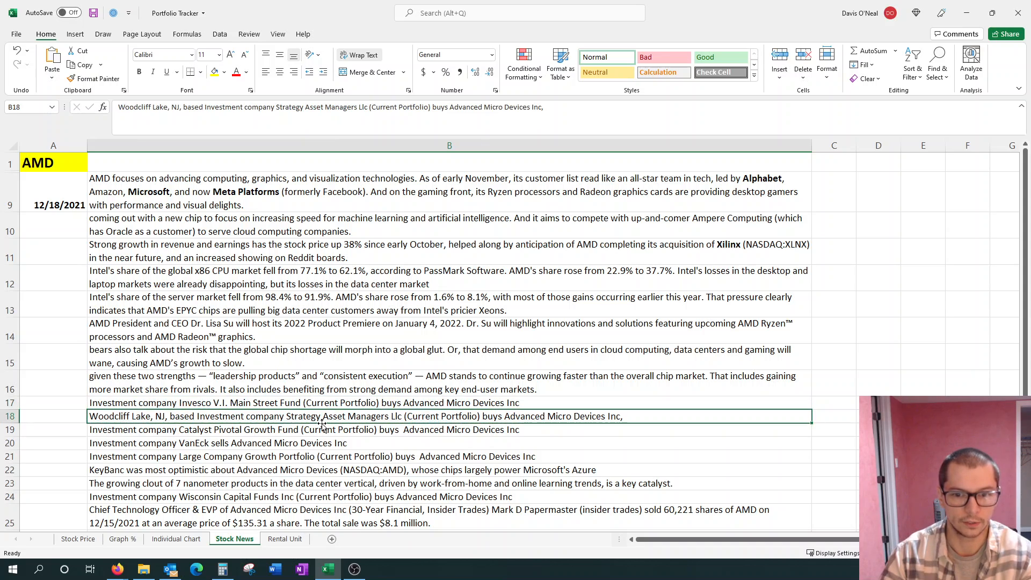
pyautogui.click(449, 429)
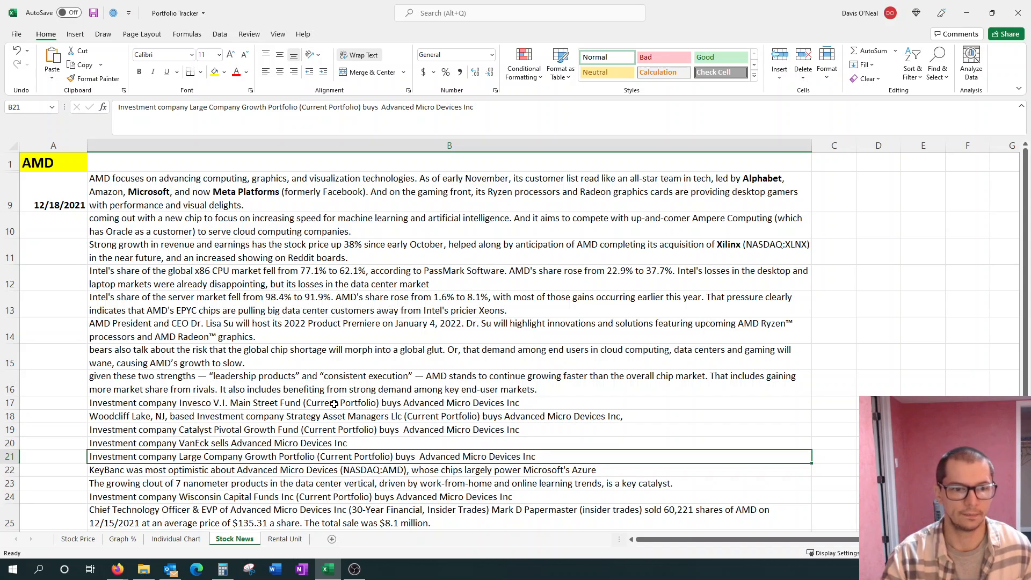
pyautogui.click(449, 469)
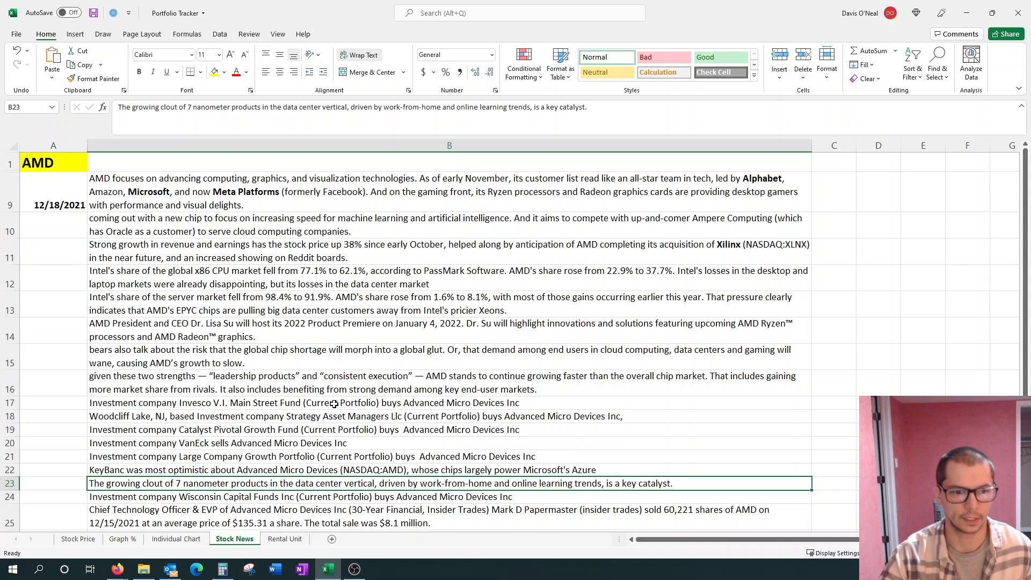
pyautogui.click(449, 496)
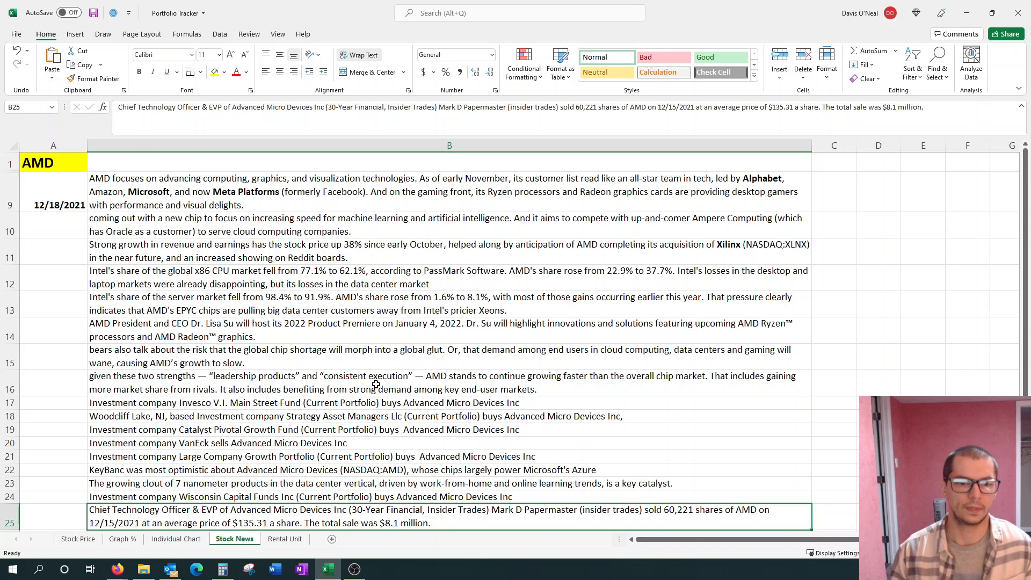
pyautogui.scroll(-3)
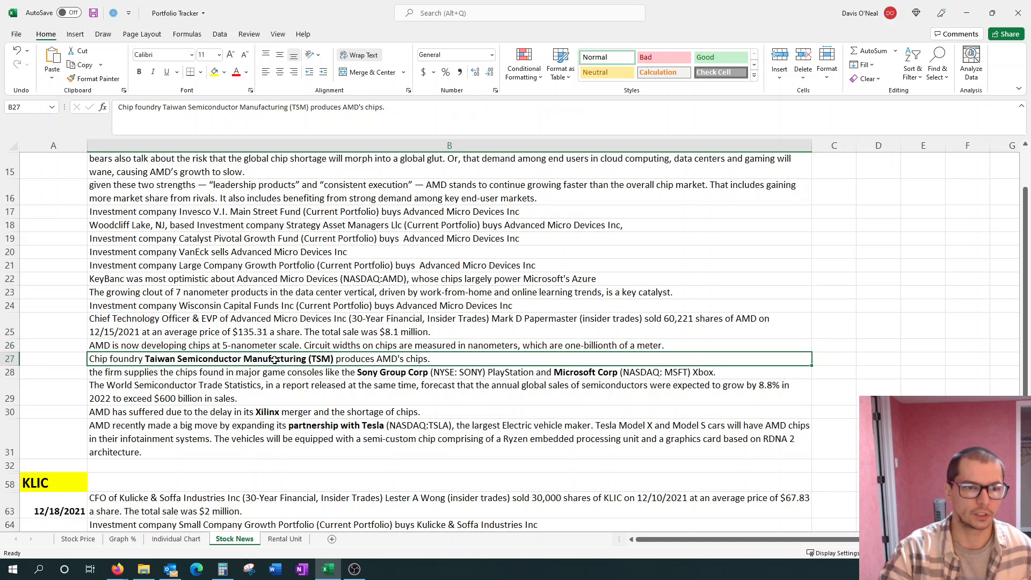
pyautogui.moveTo(275, 485)
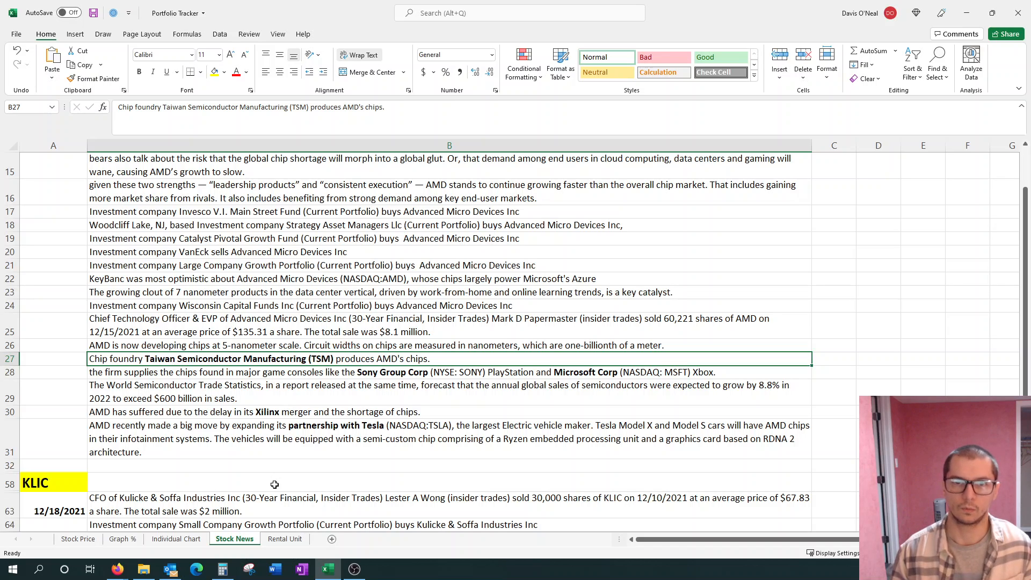
pyautogui.moveTo(306, 406)
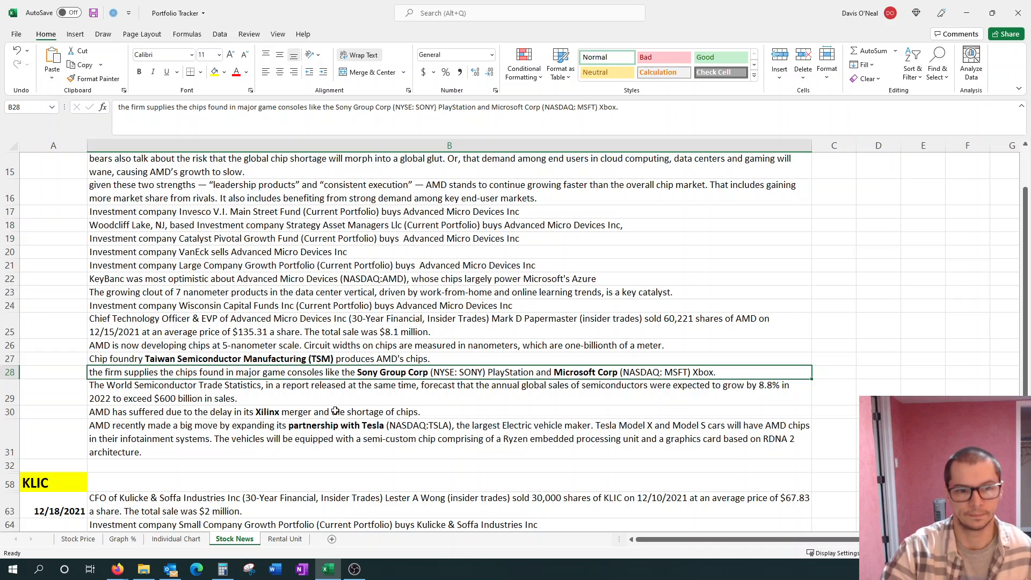
# - Bring up AMD's financial statements in Yahoo Finance, checking the global semiconductor sales forecast note in between
pyautogui.click(449, 391)
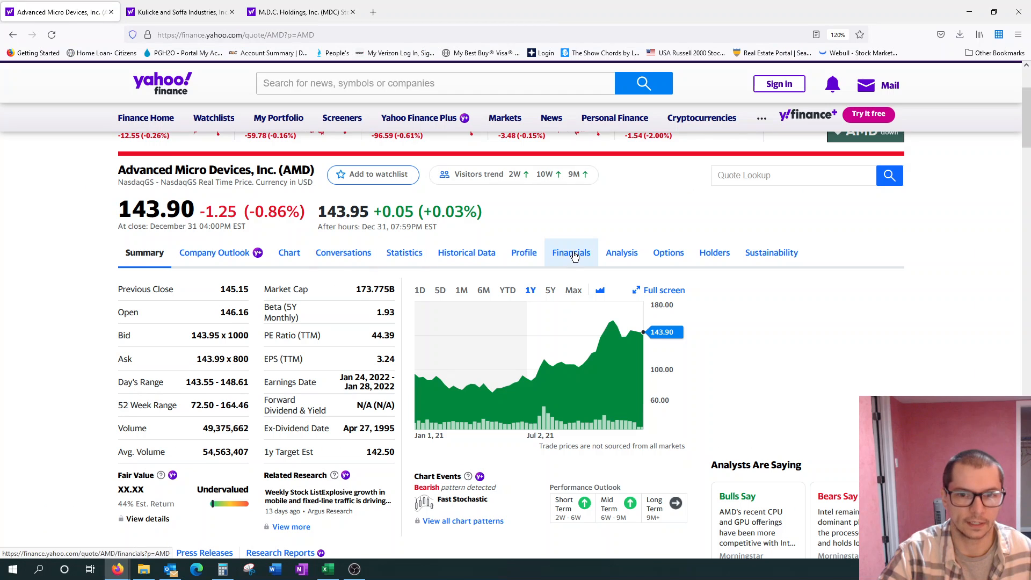
pyautogui.click(570, 252)
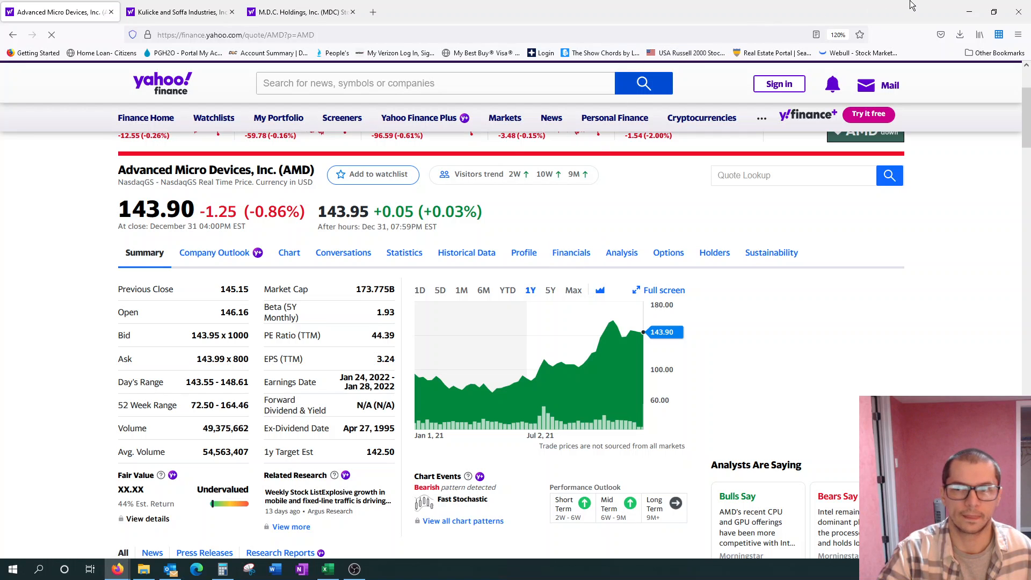
pyautogui.click(327, 570)
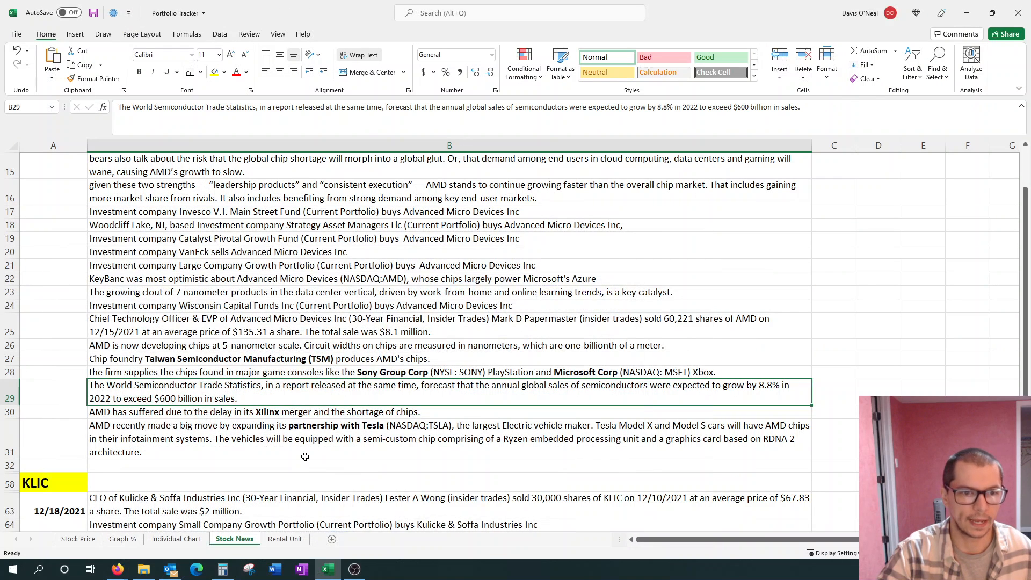
pyautogui.click(449, 411)
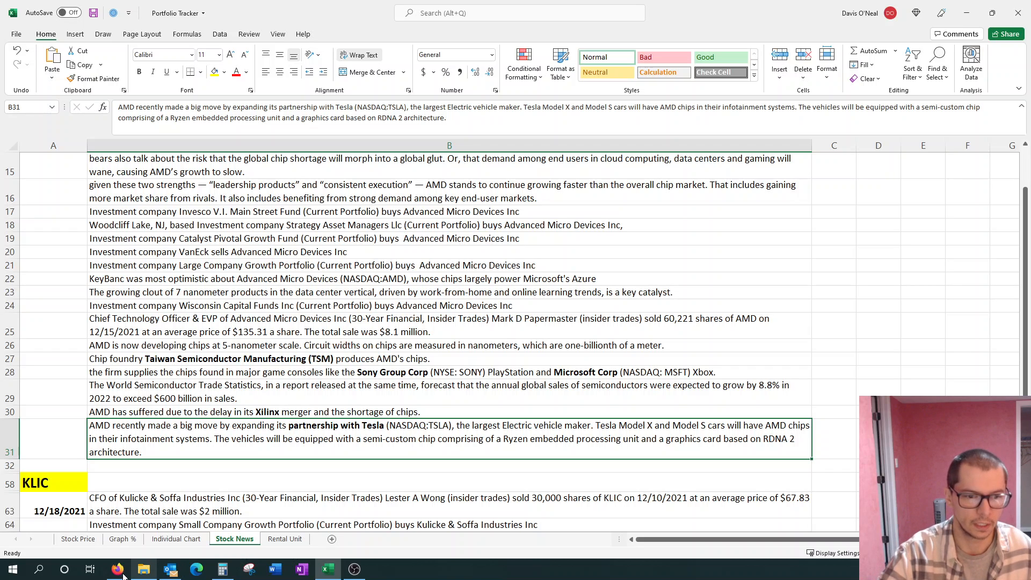
pyautogui.moveTo(117, 568)
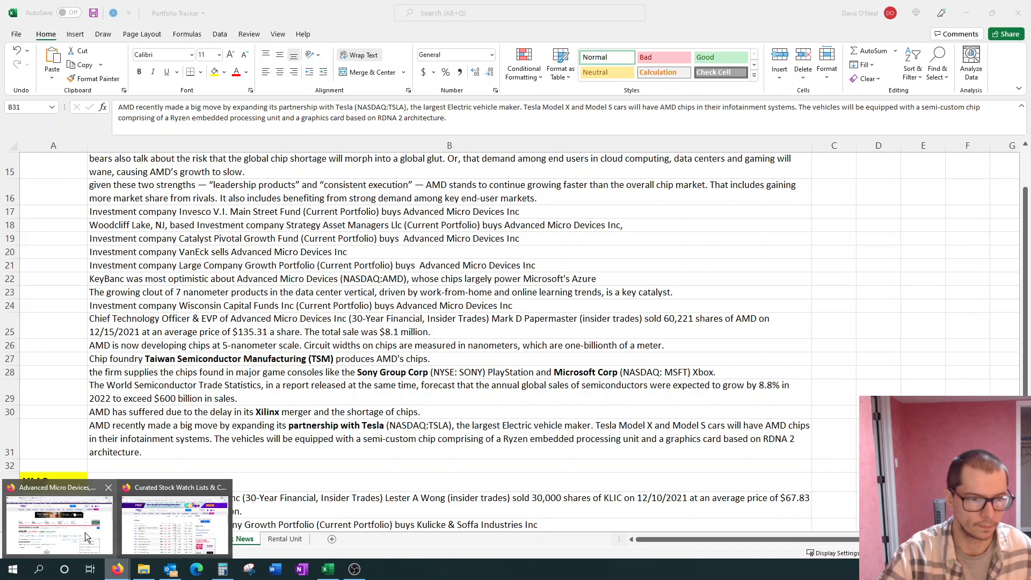
pyautogui.click(58, 516)
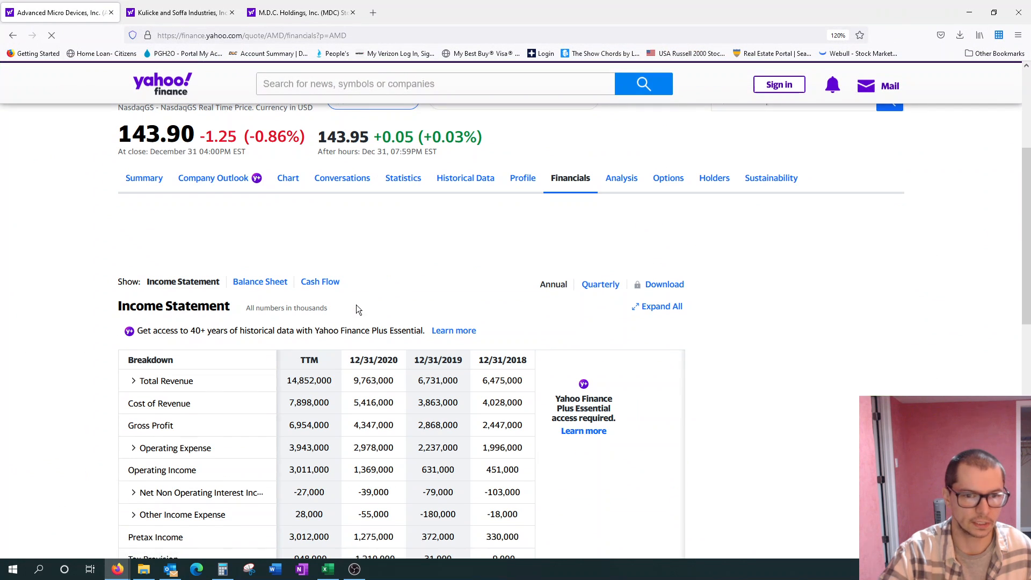
pyautogui.scroll(-3)
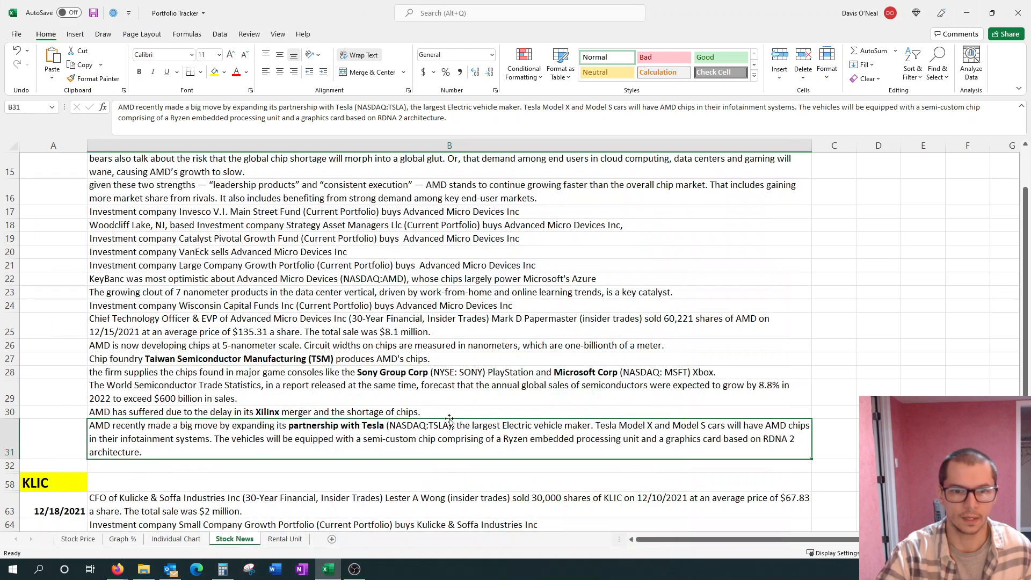
pyautogui.moveTo(322, 411)
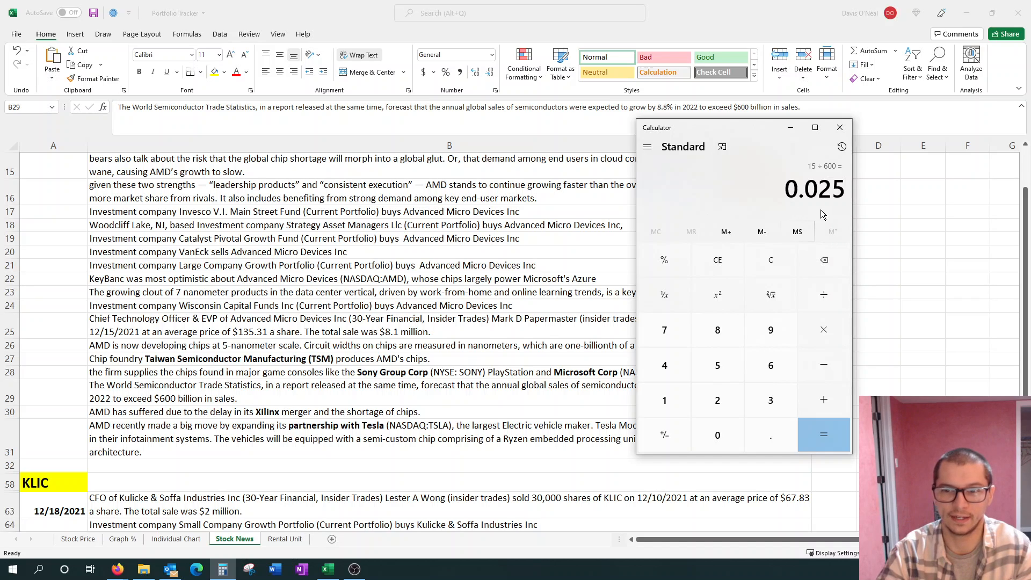
pyautogui.moveTo(825, 210)
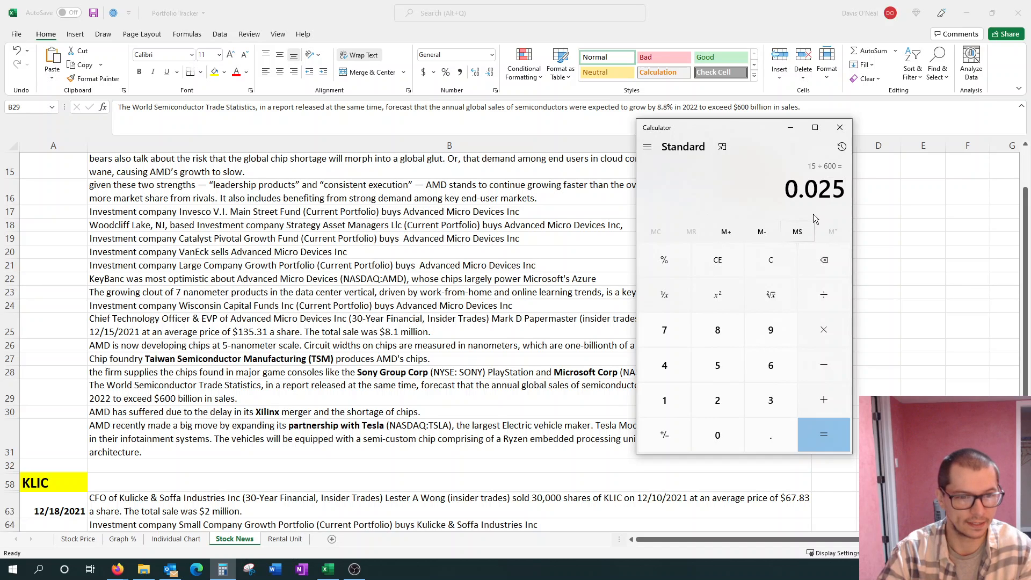
pyautogui.moveTo(514, 369)
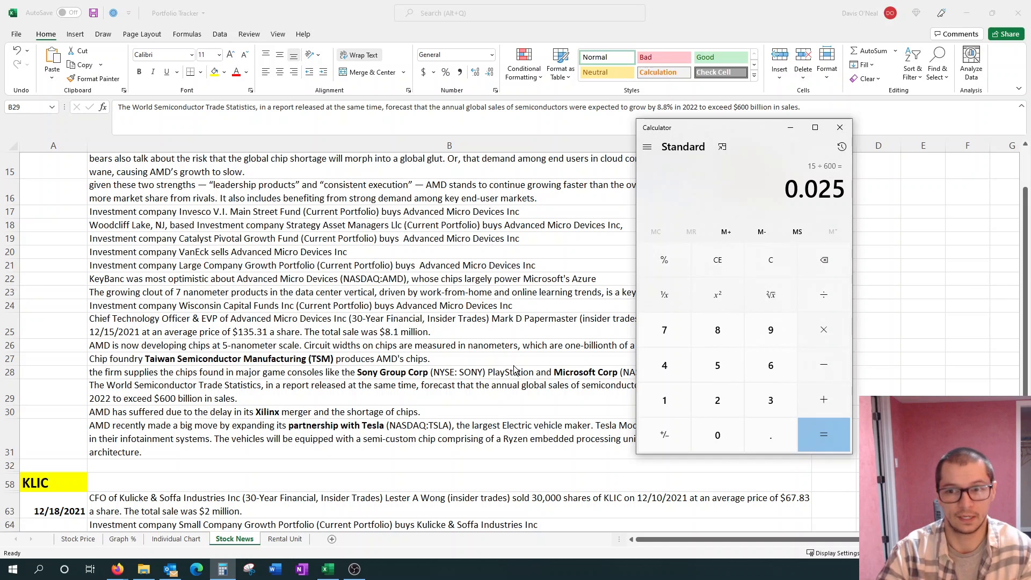
pyautogui.moveTo(761, 187)
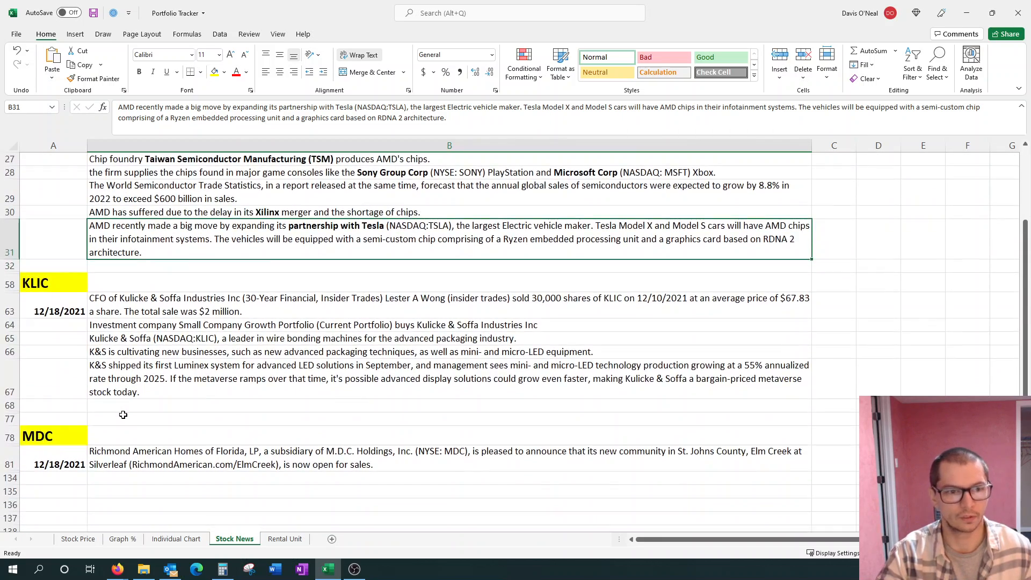
pyautogui.moveTo(119, 409)
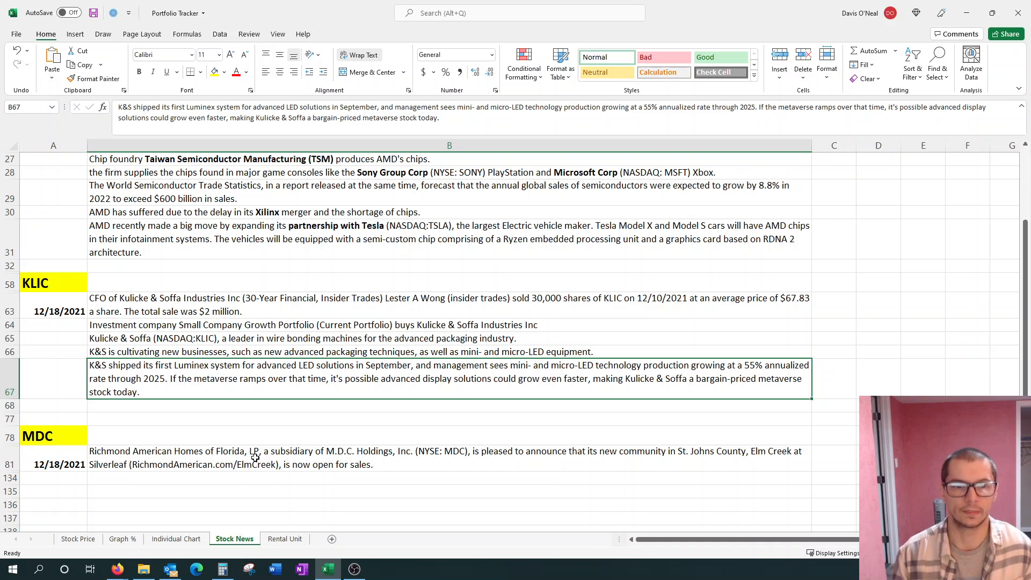
pyautogui.moveTo(360, 391)
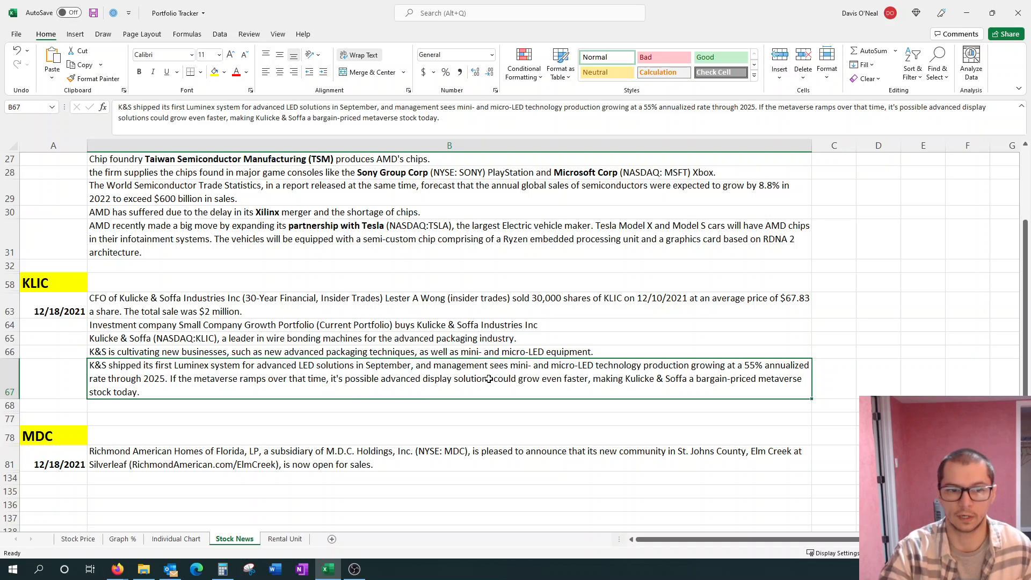
pyautogui.moveTo(456, 403)
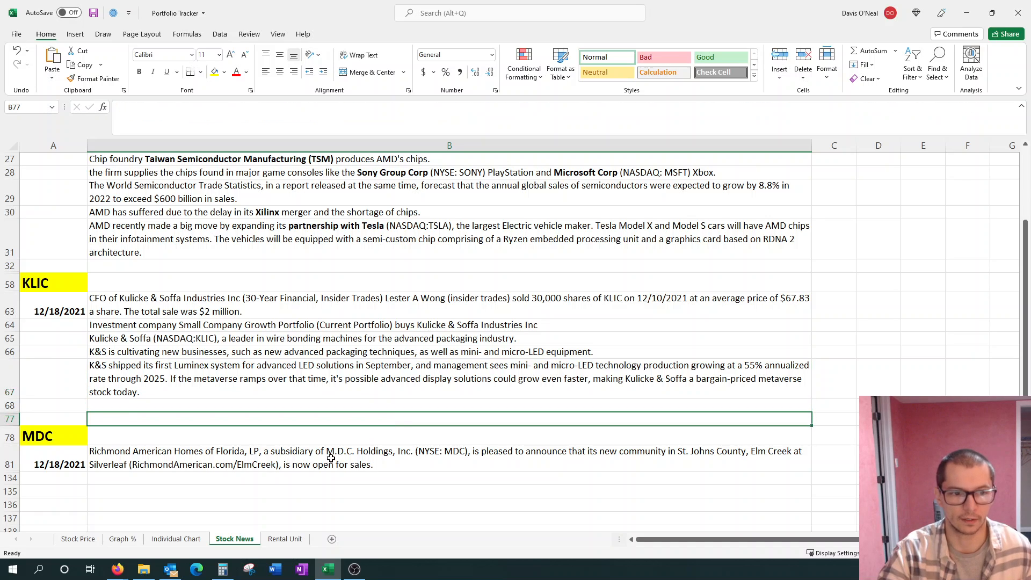
pyautogui.moveTo(184, 472)
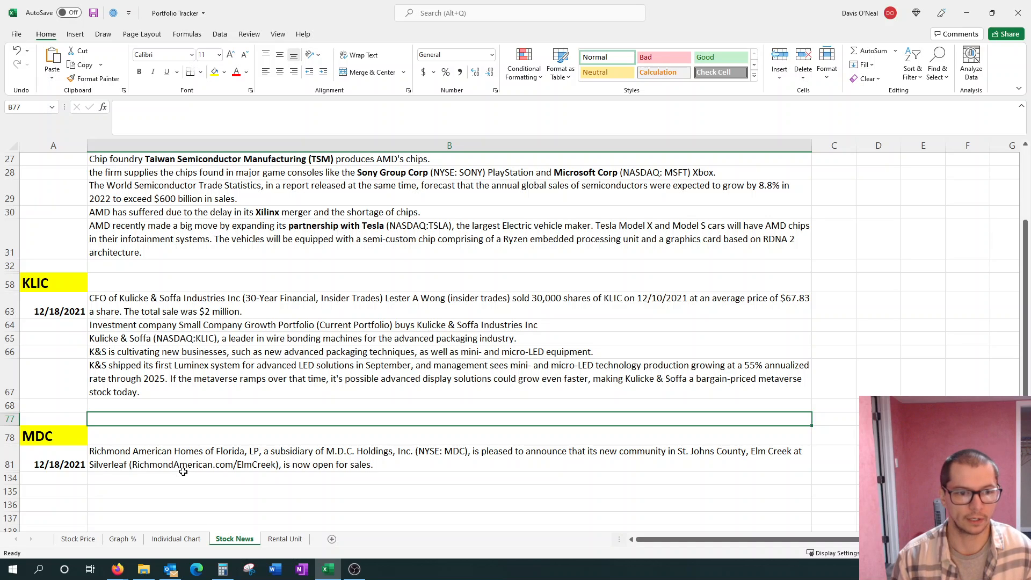
pyautogui.moveTo(321, 280)
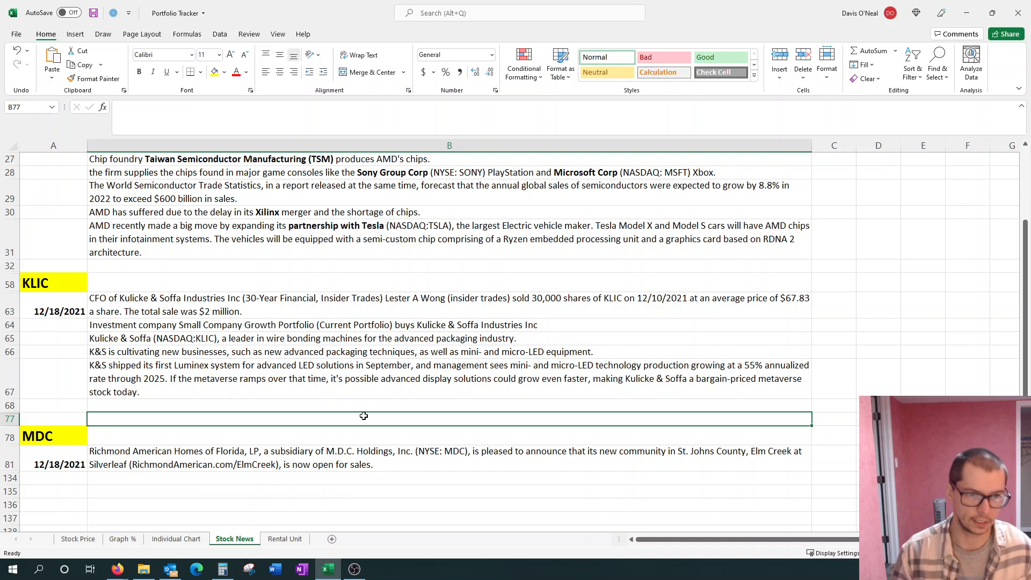
pyautogui.moveTo(831, 26)
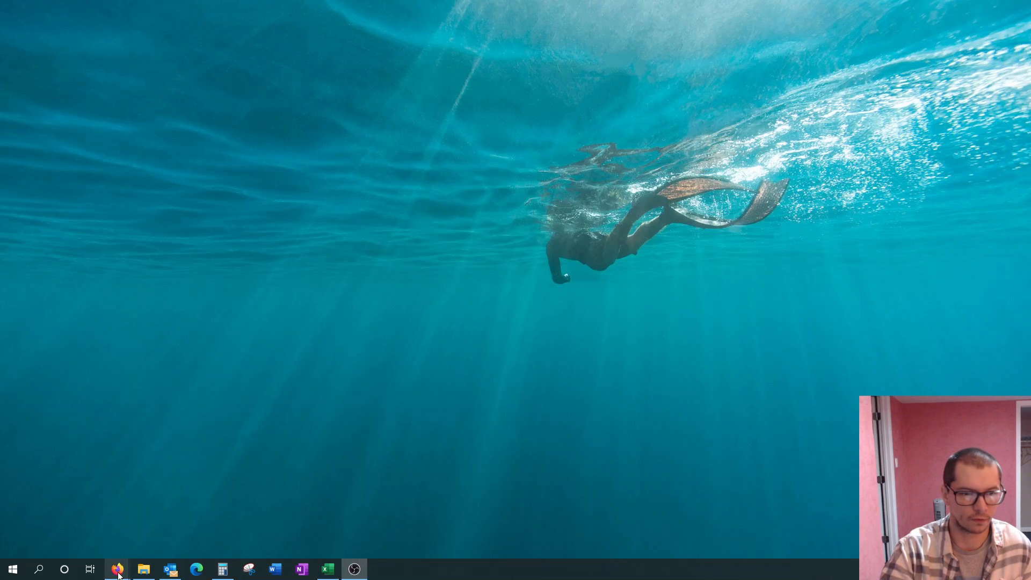
# - Switch from AMD's financials to its Yahoo Finance summary page with price, market cap and key stats
pyautogui.click(119, 569)
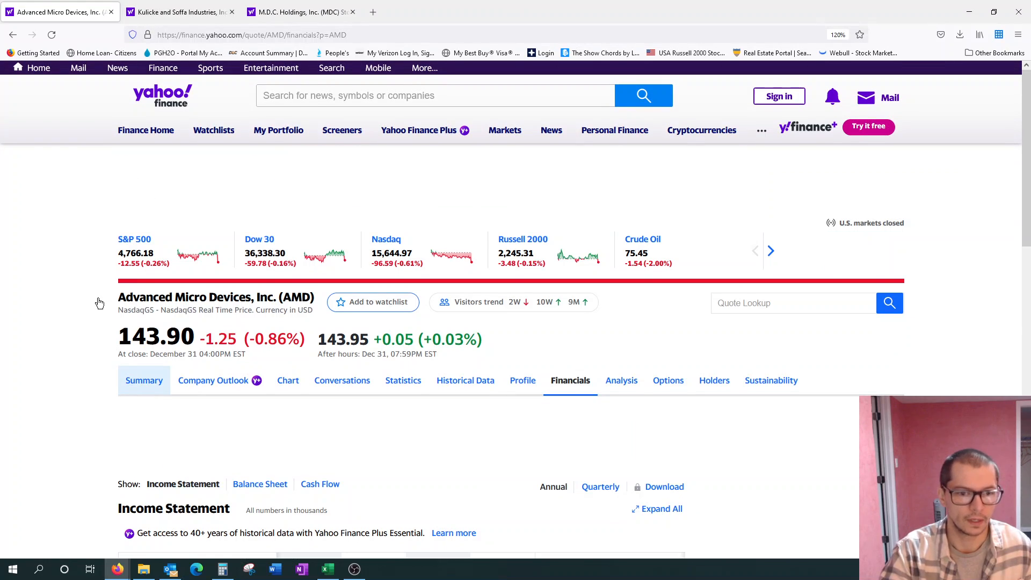
pyautogui.click(144, 380)
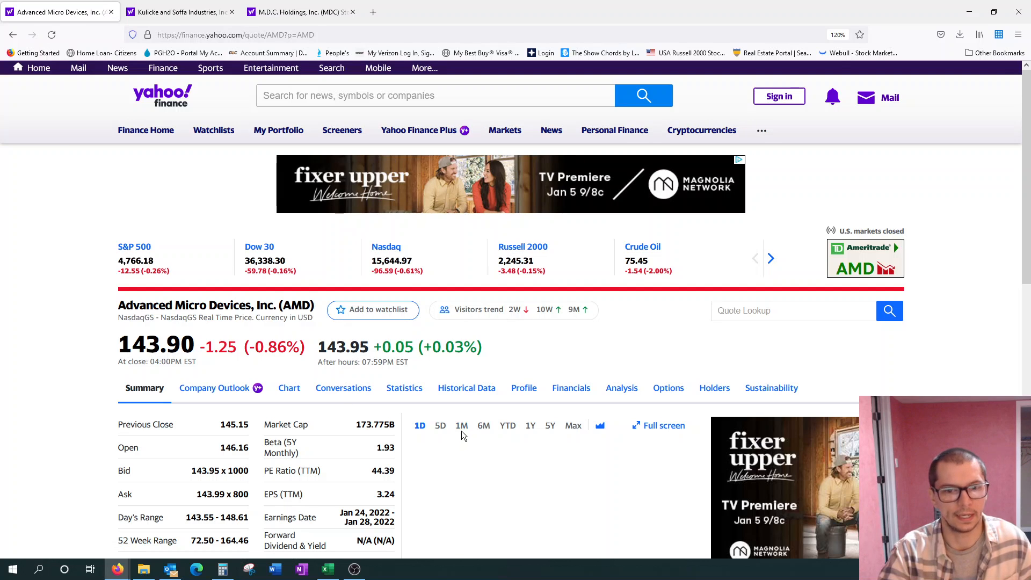
# - Set the AMD summary chart to the 1M range and read its daily prices
pyautogui.click(462, 425)
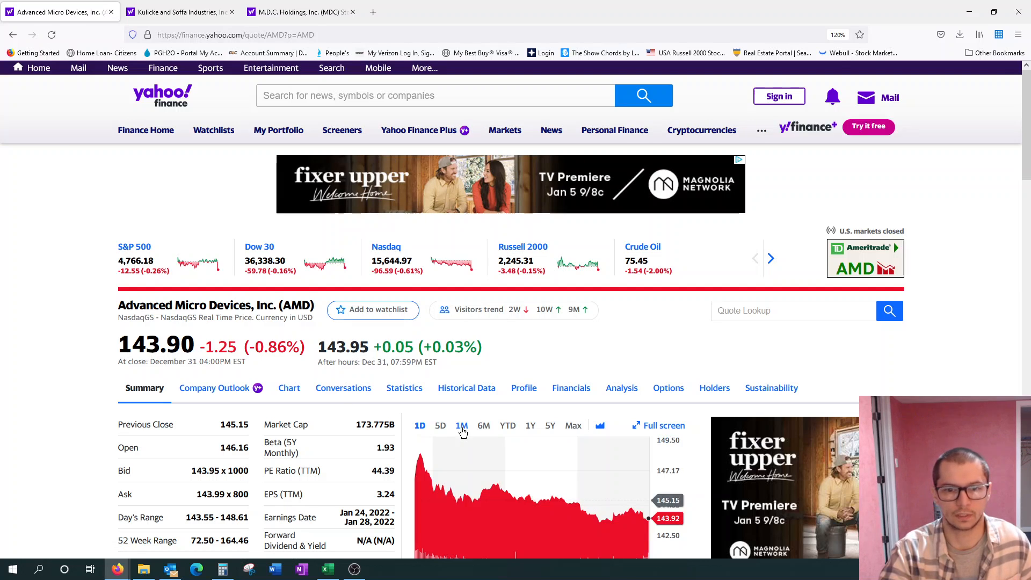
pyautogui.scroll(-3)
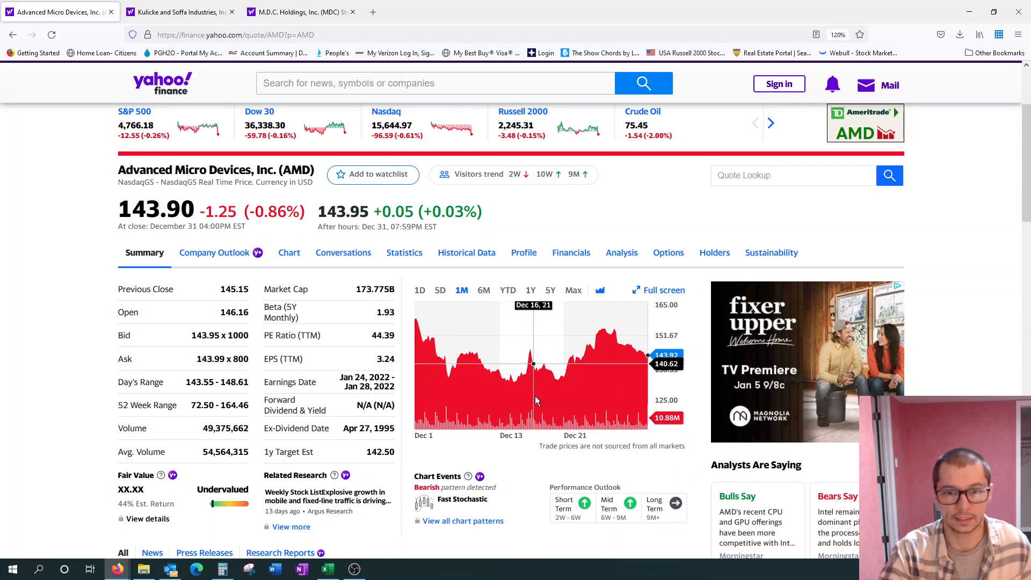
pyautogui.moveTo(544, 403)
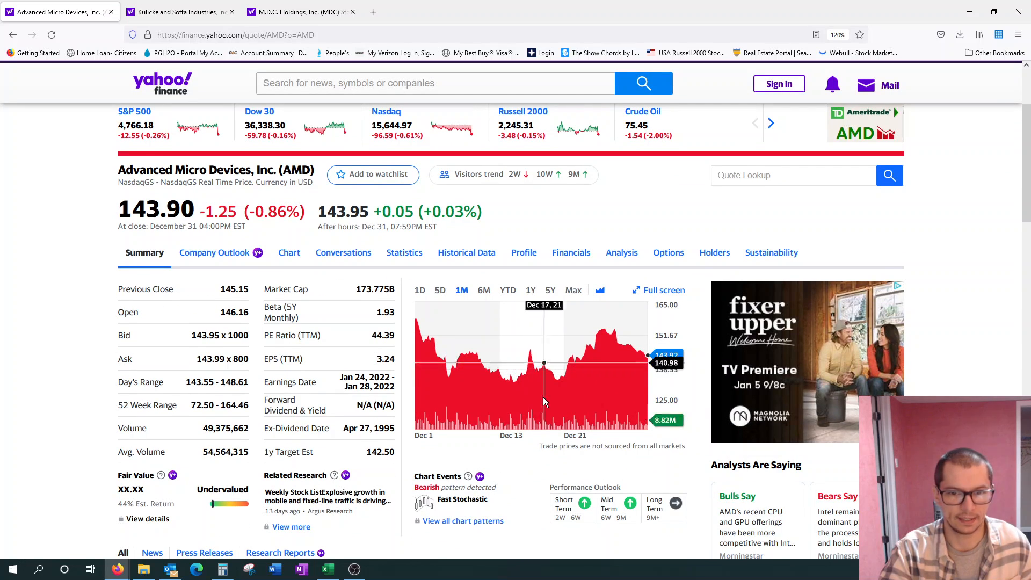
pyautogui.moveTo(546, 398)
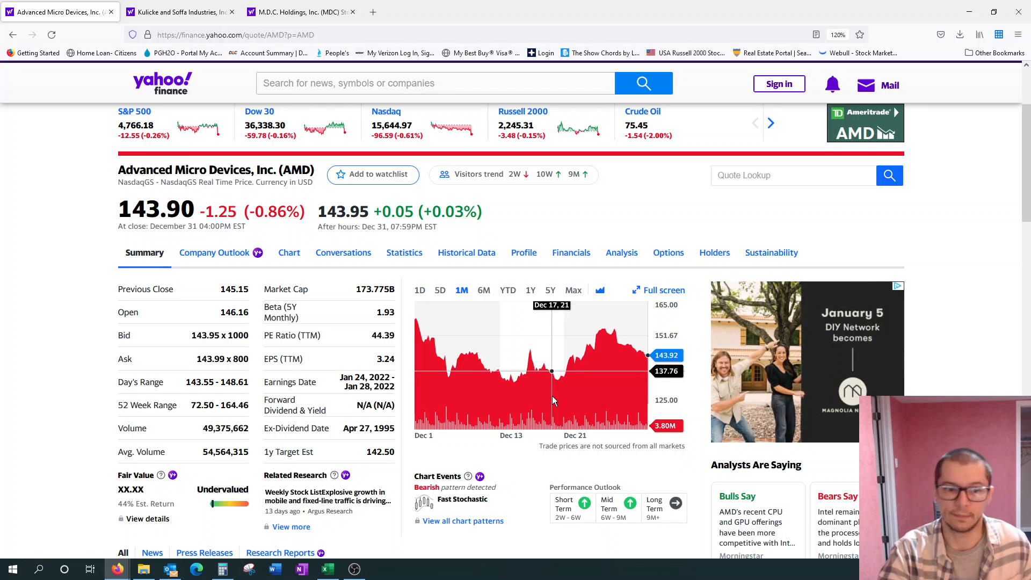
pyautogui.moveTo(548, 408)
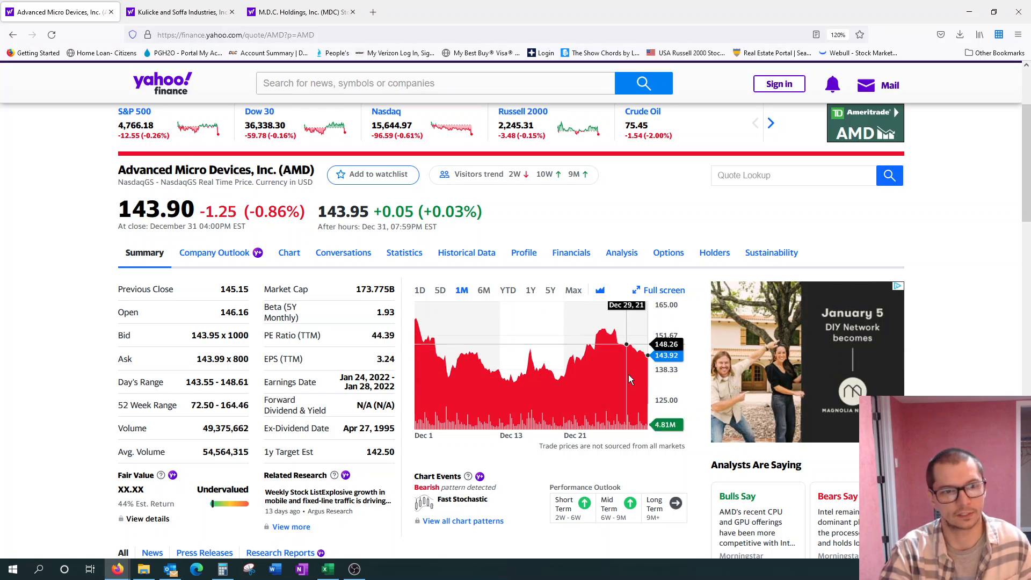
pyautogui.moveTo(559, 407)
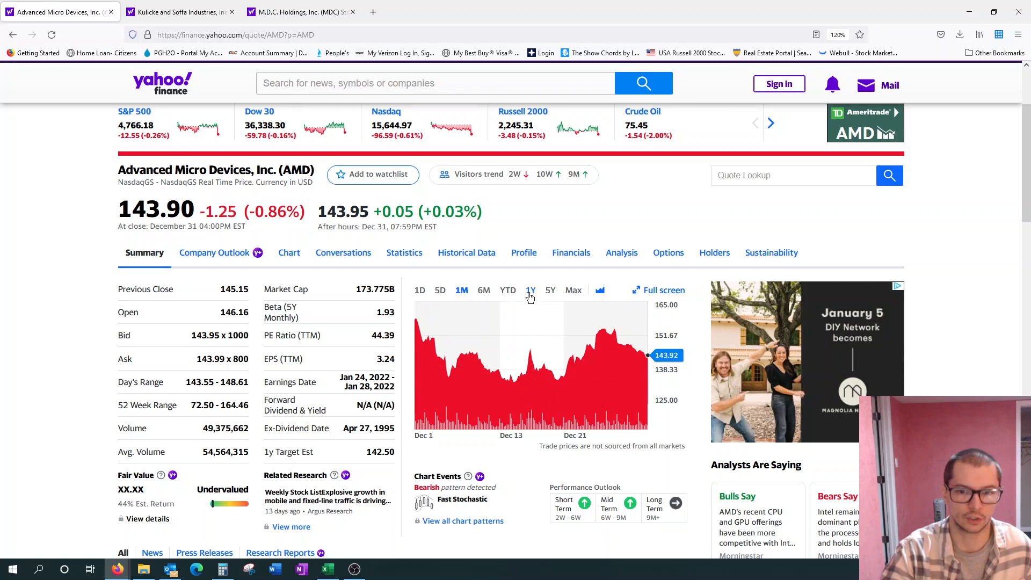
pyautogui.click(530, 290)
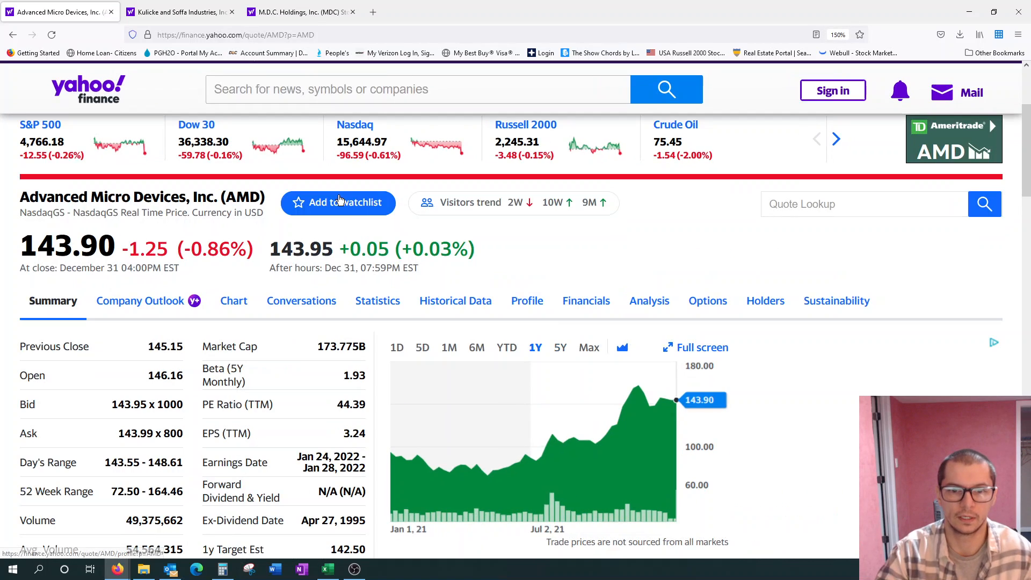
pyautogui.scroll(-3)
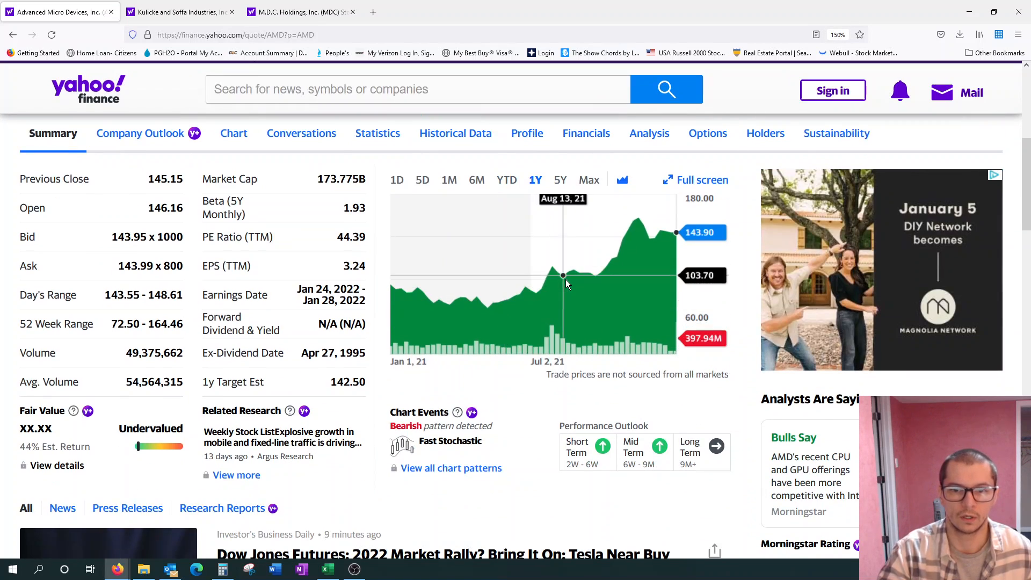
pyautogui.moveTo(650, 238)
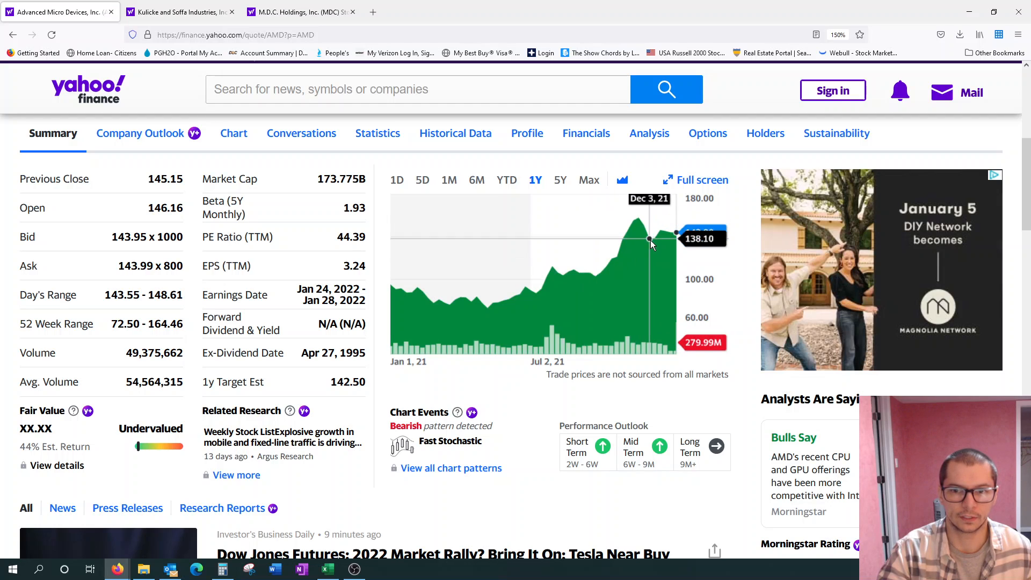
pyautogui.moveTo(659, 237)
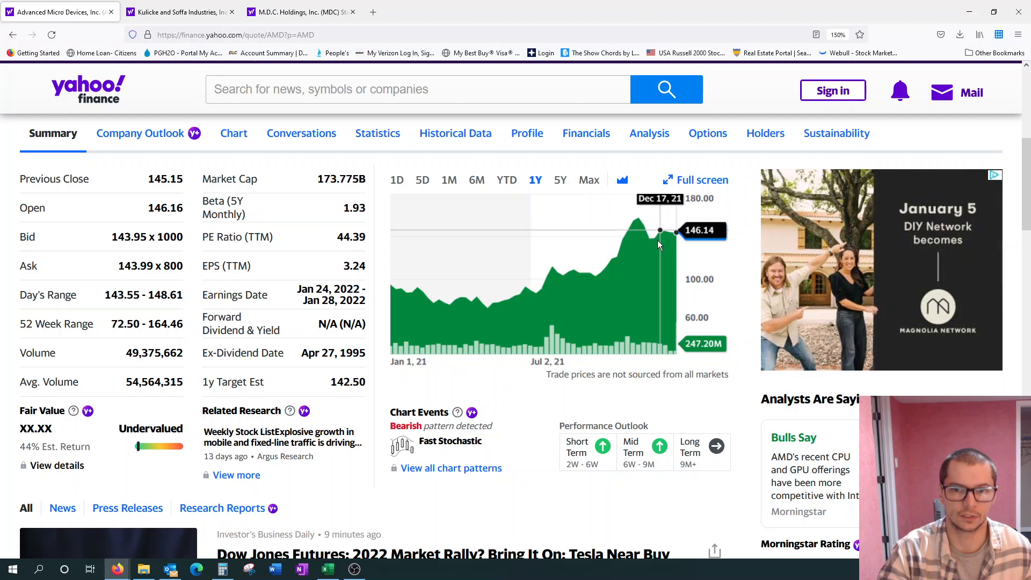
pyautogui.moveTo(634, 266)
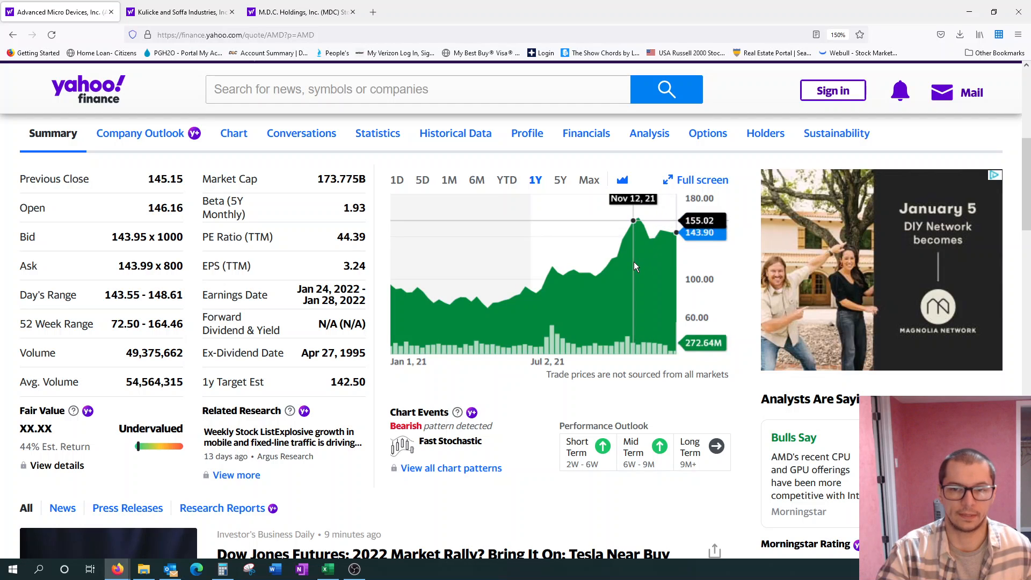
pyautogui.moveTo(616, 275)
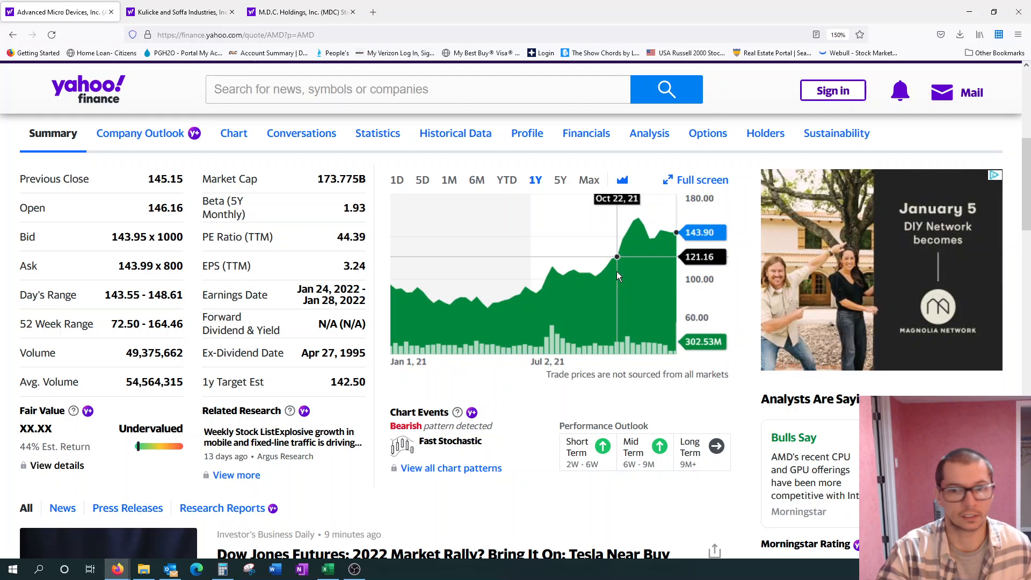
pyautogui.moveTo(584, 272)
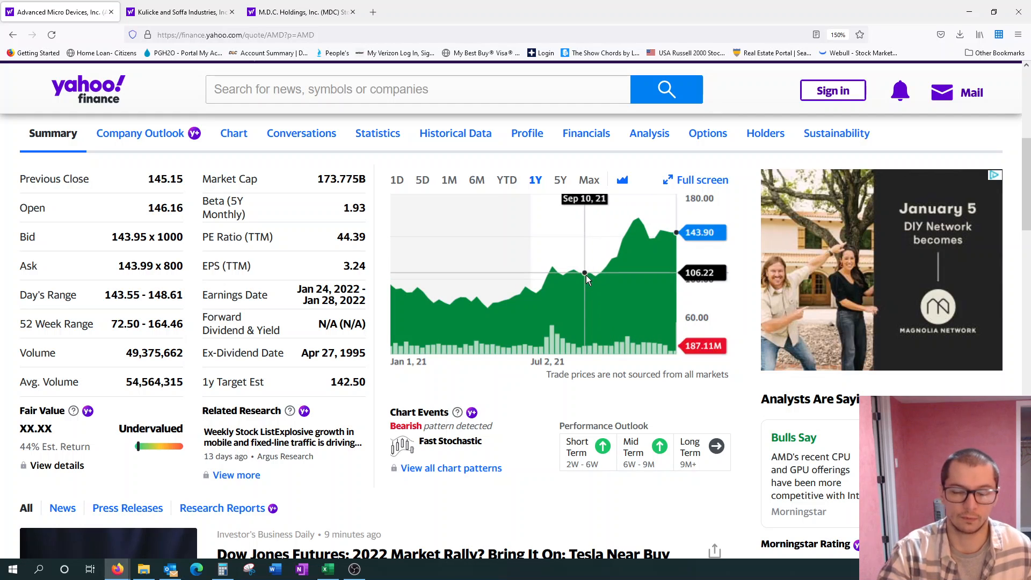
pyautogui.moveTo(611, 259)
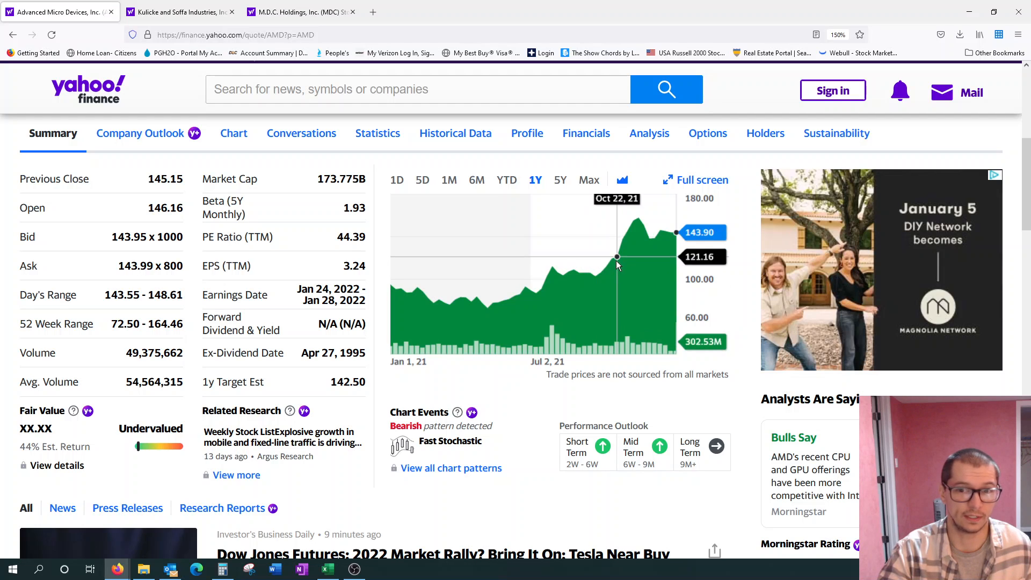
pyautogui.moveTo(611, 260)
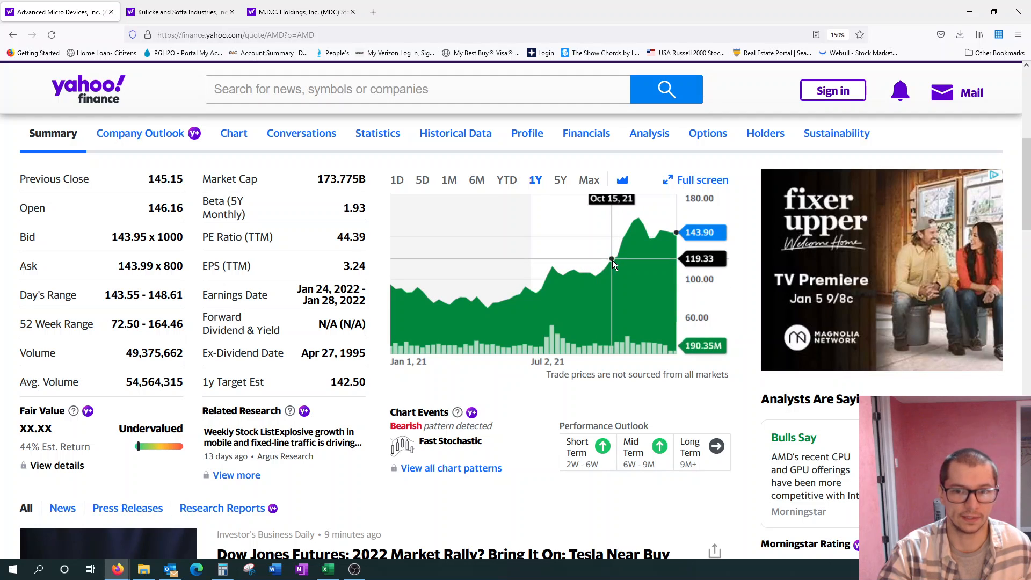
pyautogui.moveTo(600, 274)
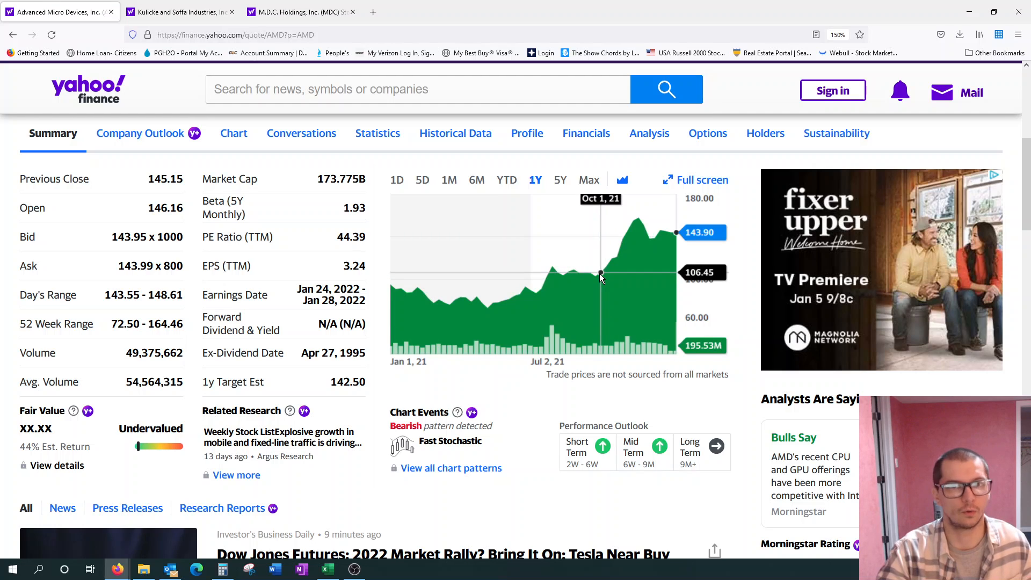
pyautogui.moveTo(589, 273)
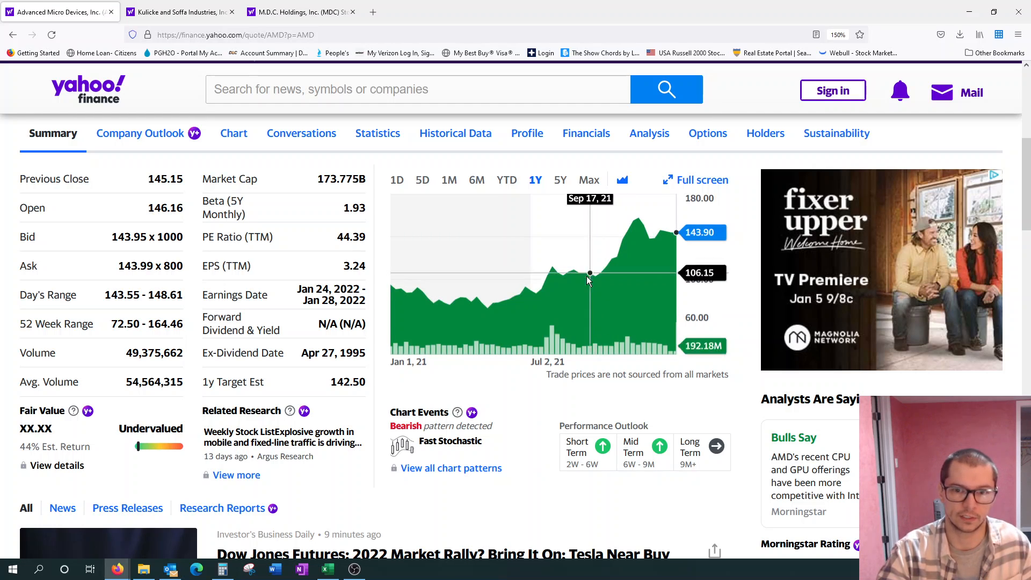
pyautogui.moveTo(561, 274)
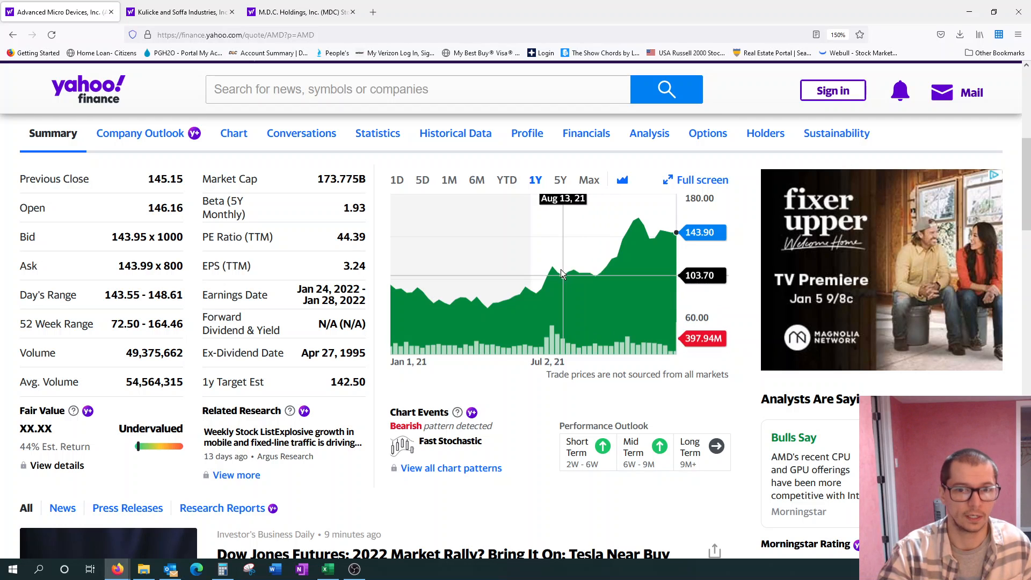
pyautogui.moveTo(569, 274)
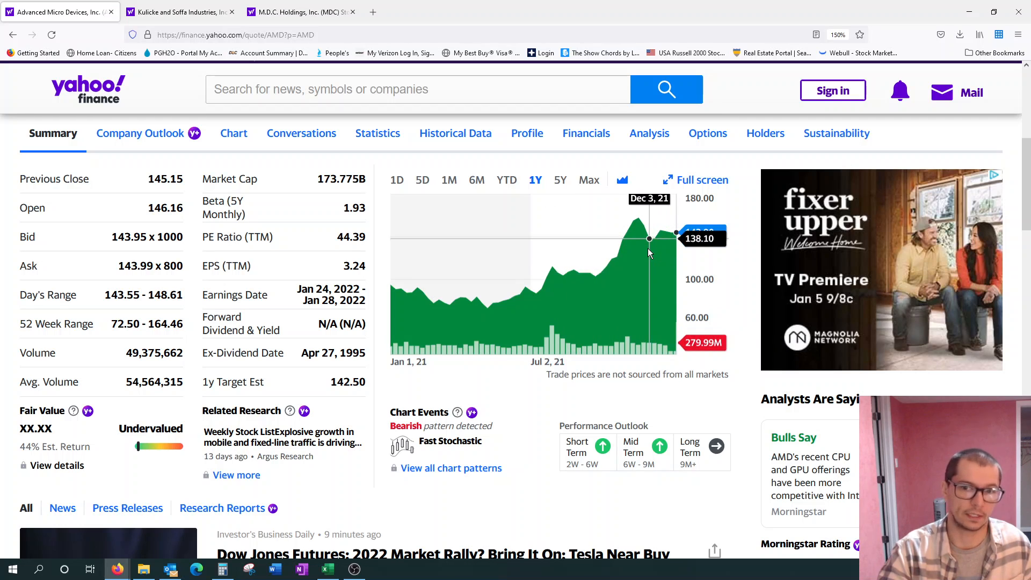
pyautogui.moveTo(654, 239)
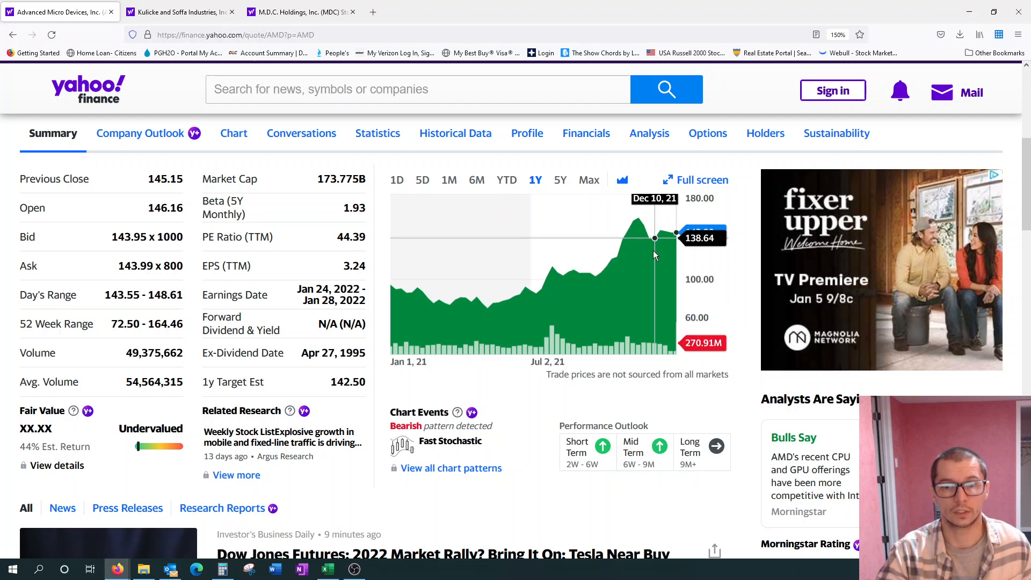
pyautogui.moveTo(649, 238)
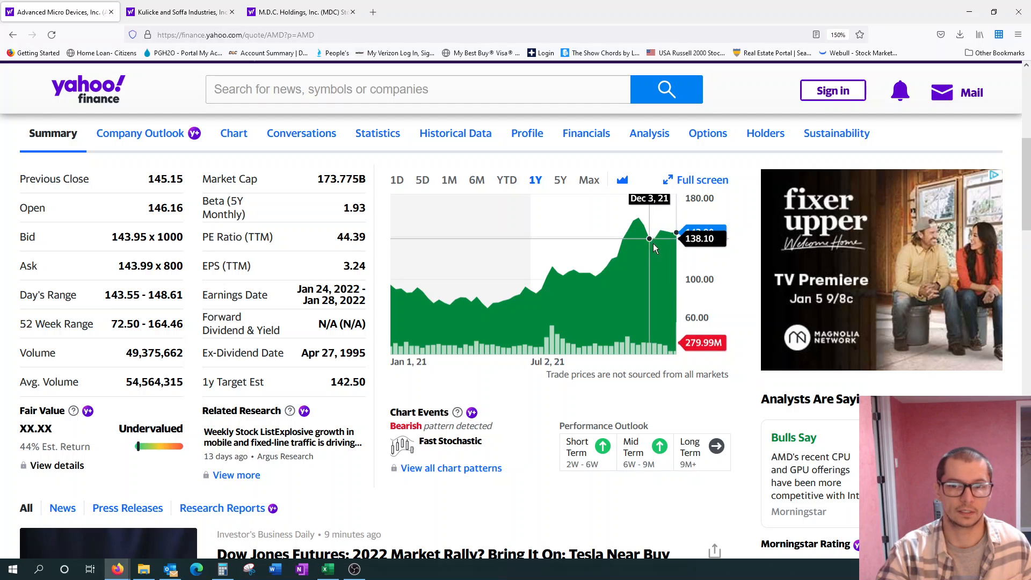
pyautogui.moveTo(670, 233)
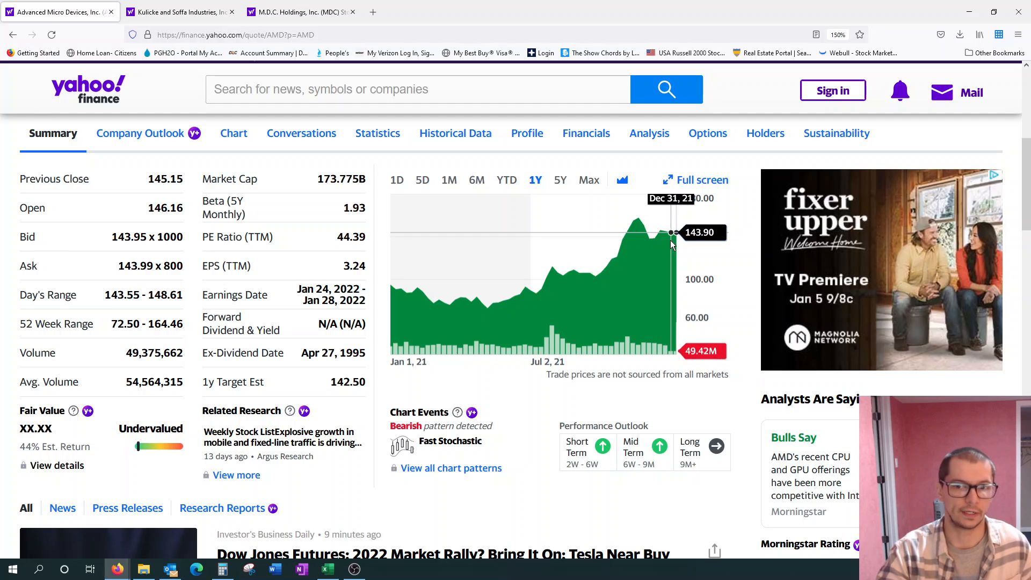
pyautogui.moveTo(654, 239)
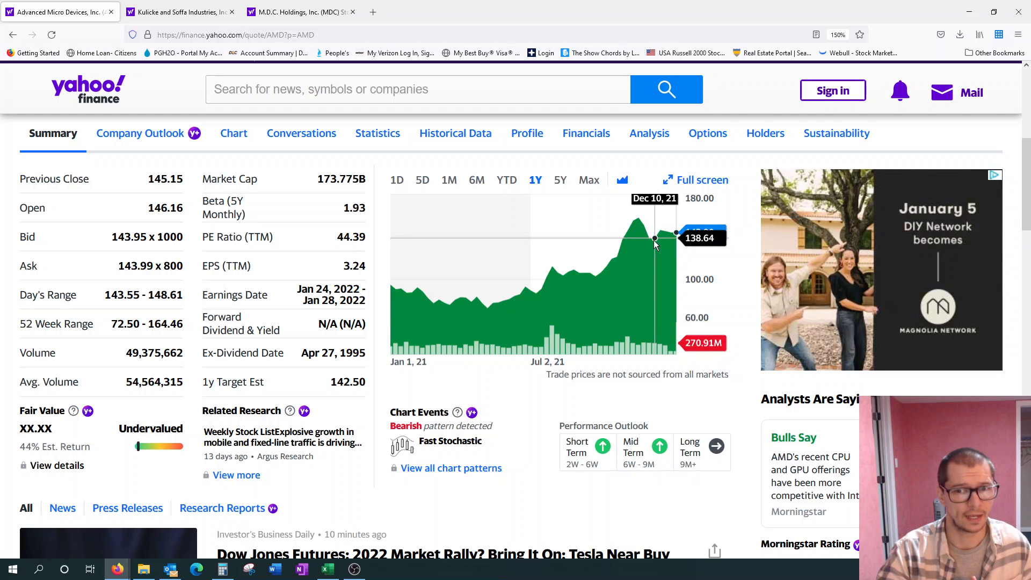
pyautogui.moveTo(670, 232)
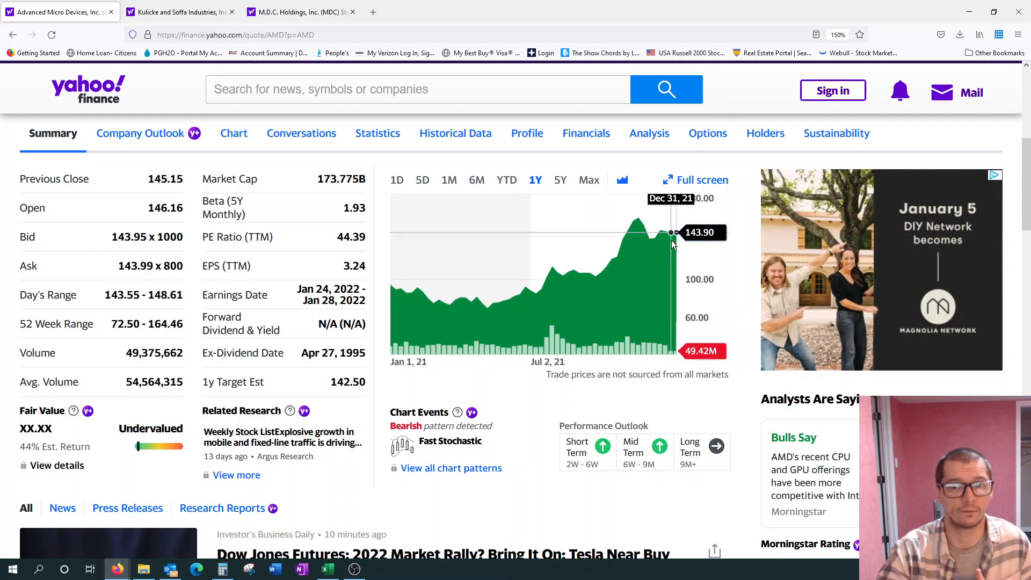
pyautogui.moveTo(654, 239)
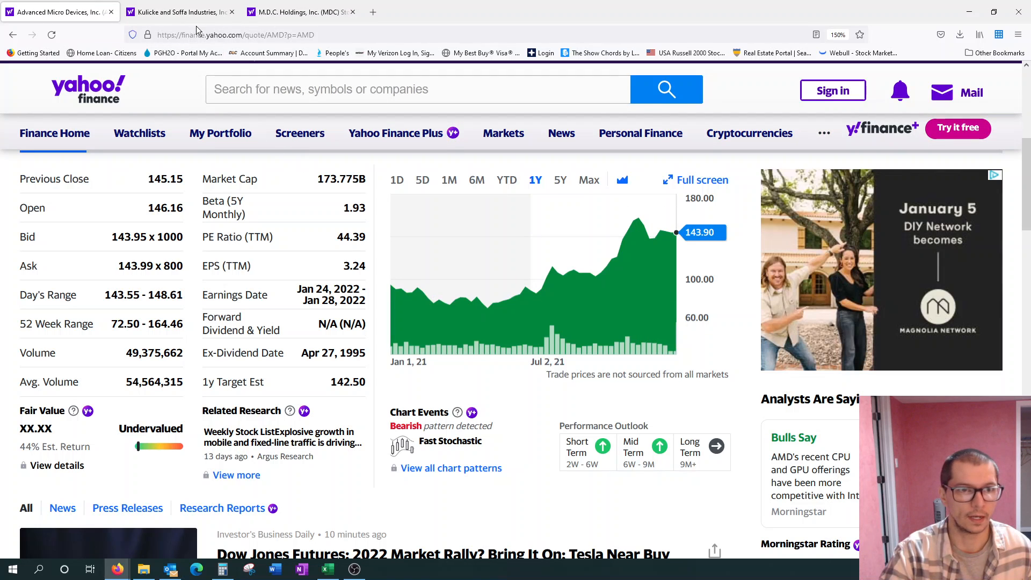
# - Switch to the Kulicke and Soffa (KLIC) quote page showing its one-month chart
pyautogui.click(177, 12)
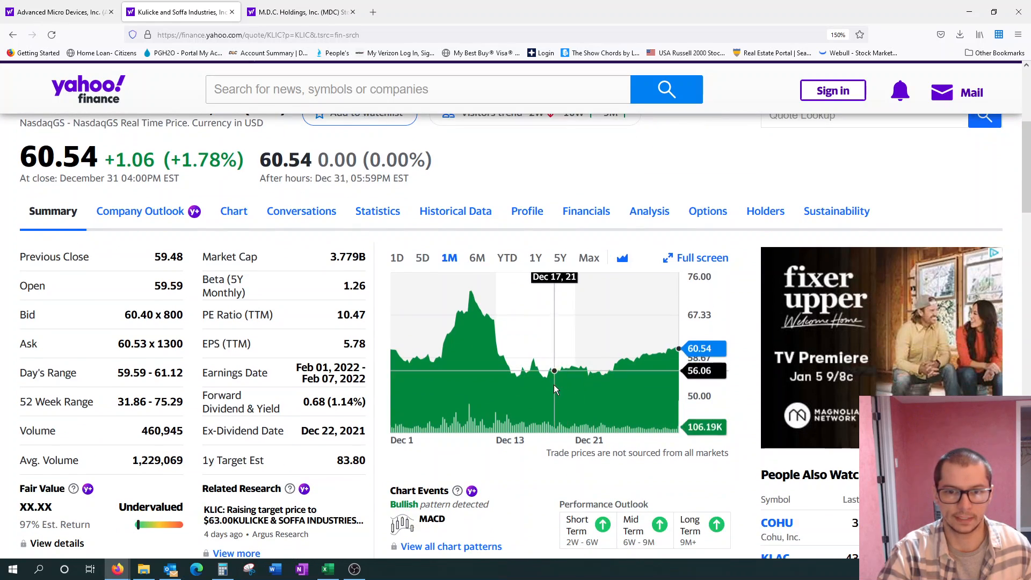
pyautogui.moveTo(557, 387)
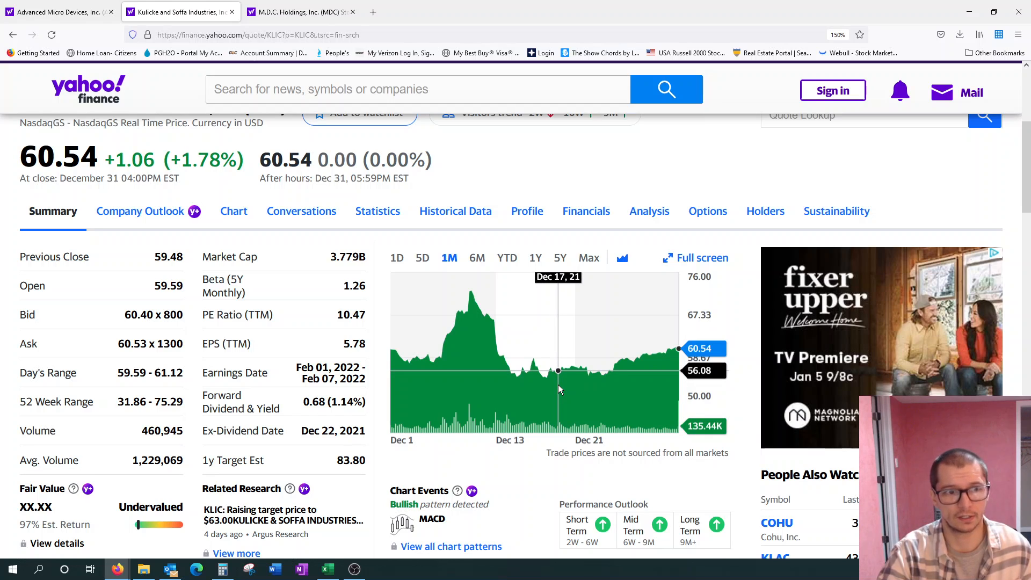
pyautogui.moveTo(559, 388)
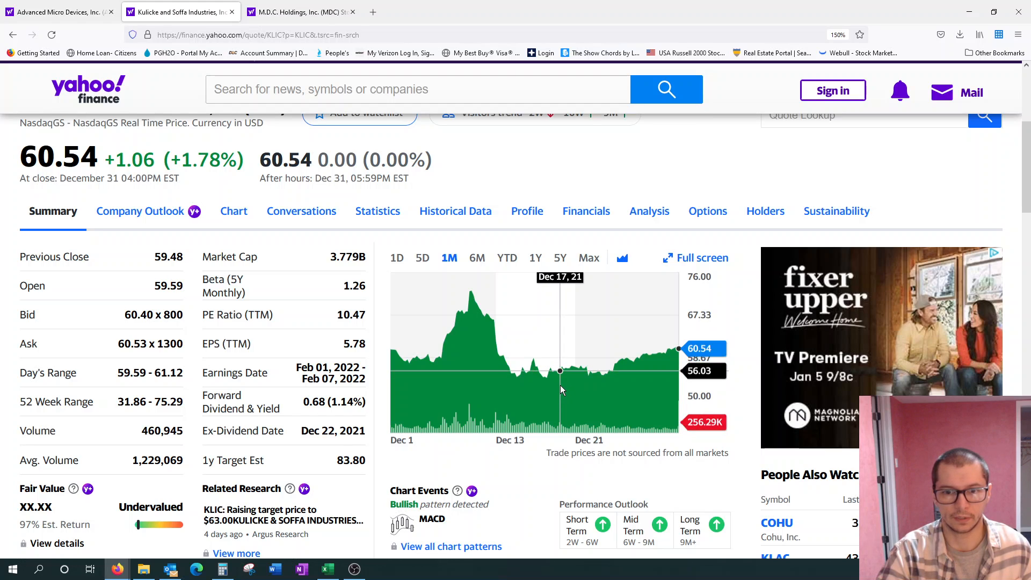
pyautogui.moveTo(487, 371)
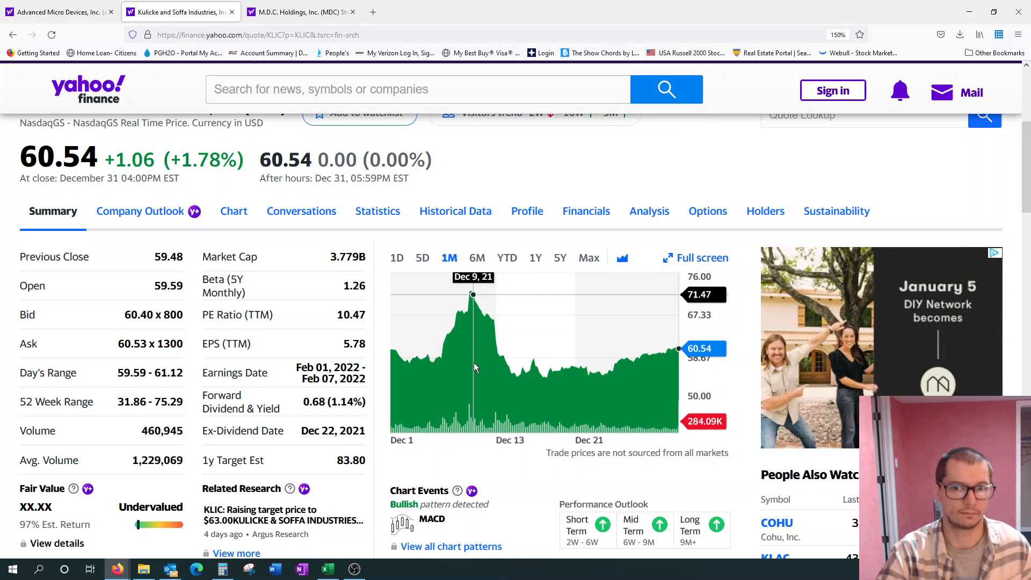
pyautogui.moveTo(476, 364)
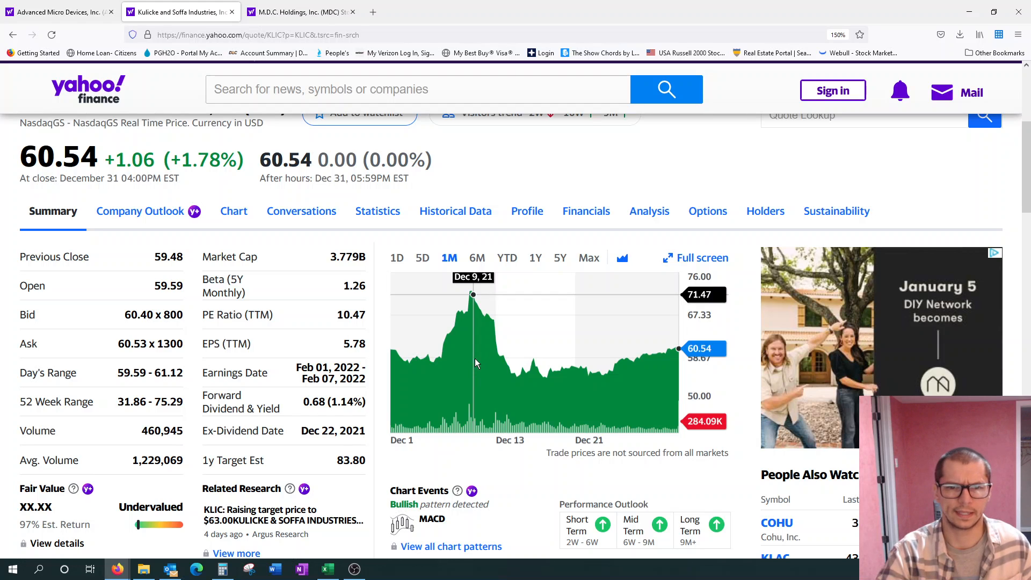
pyautogui.moveTo(476, 310)
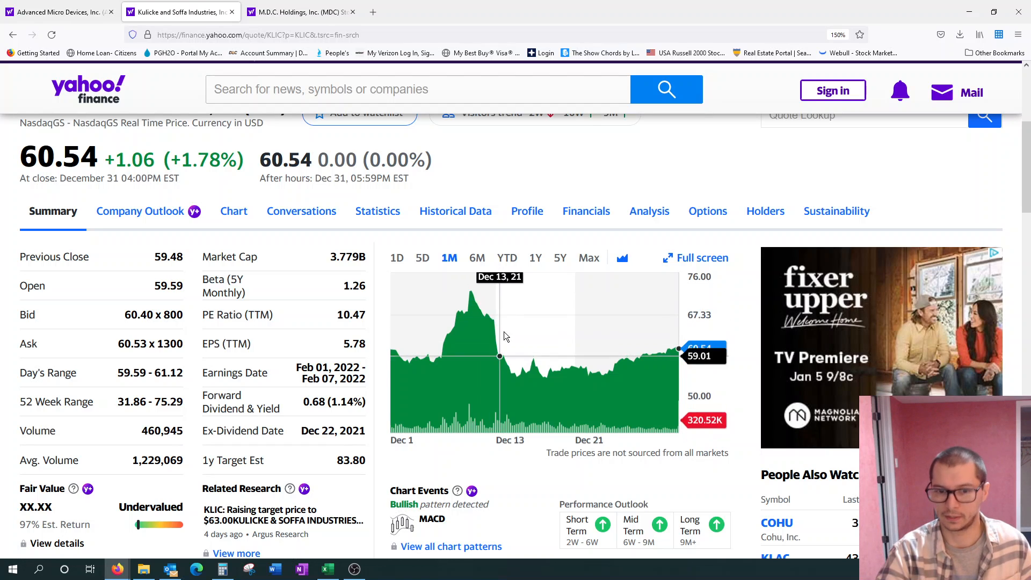
pyautogui.moveTo(509, 297)
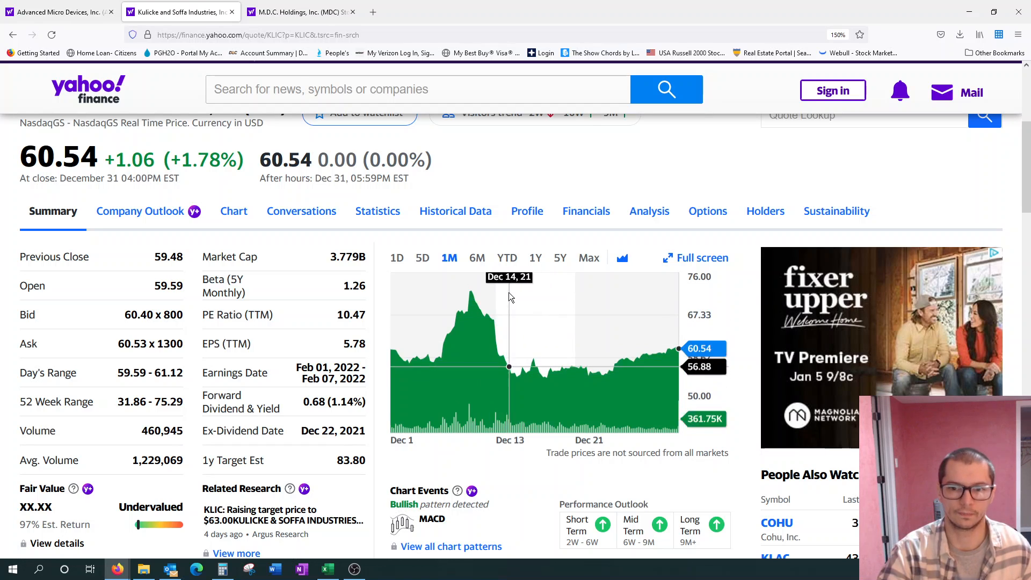
pyautogui.moveTo(532, 257)
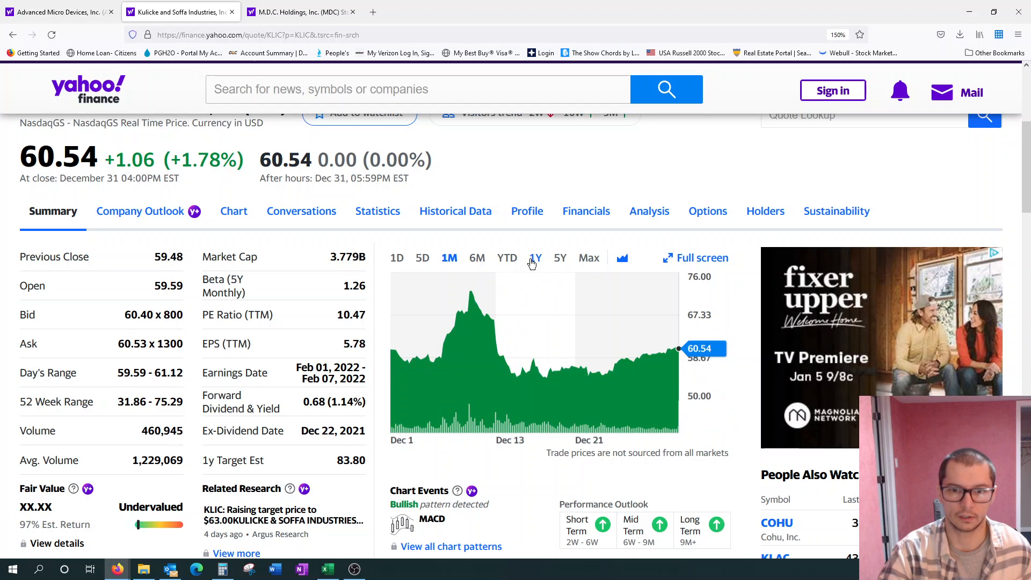
# - Set the KLIC summary chart to the 1Y range
pyautogui.click(535, 256)
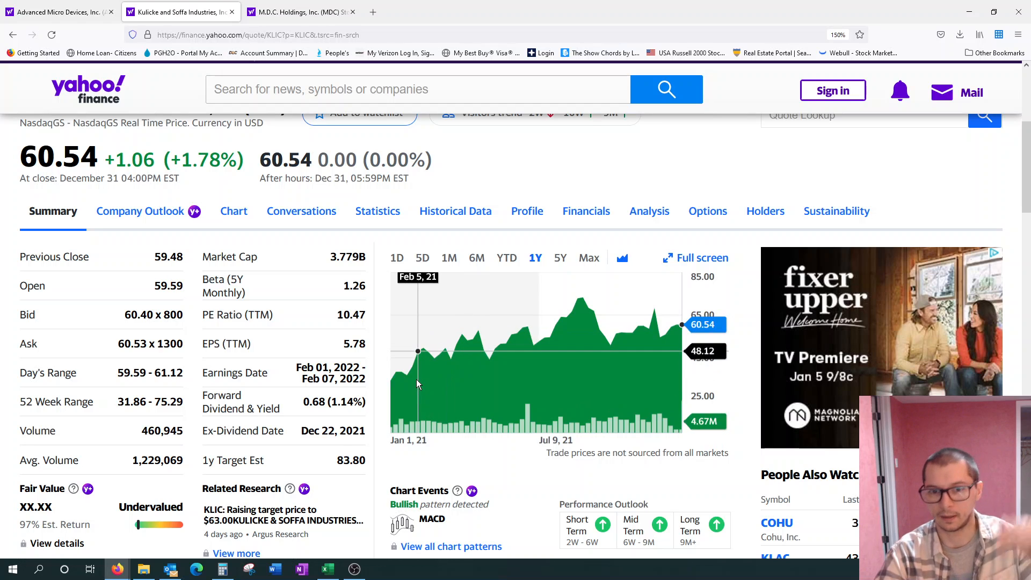
pyautogui.moveTo(444, 397)
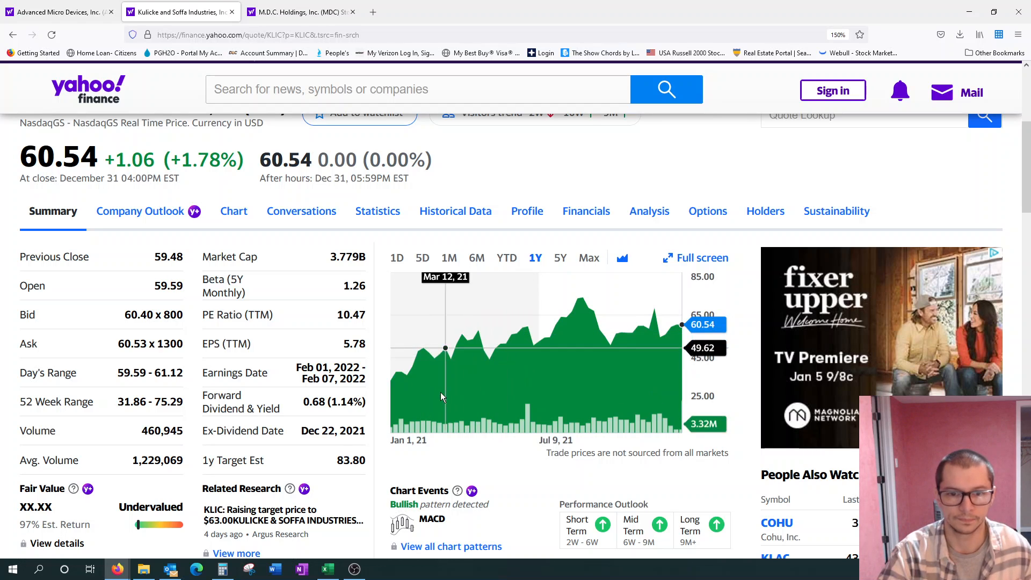
pyautogui.moveTo(678, 313)
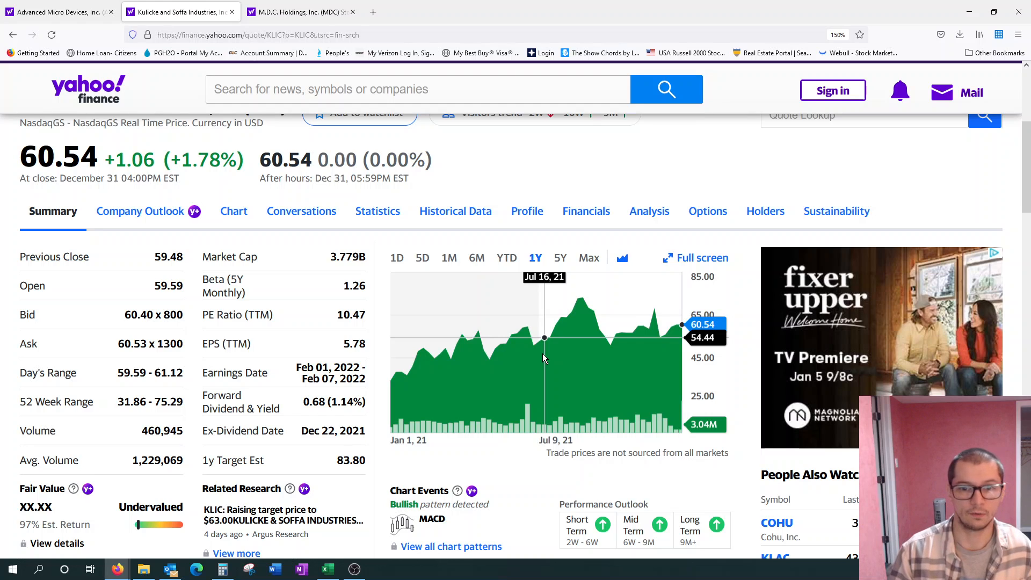
pyautogui.moveTo(684, 329)
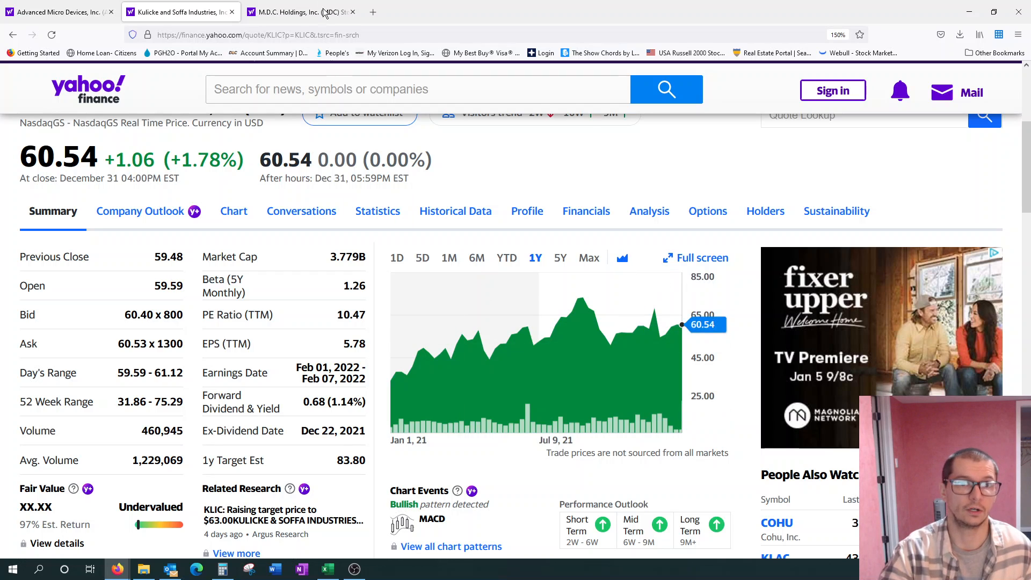
# - Switch to the M.D.C. Holdings (MDC) quote page and view its one-month chart
pyautogui.click(300, 12)
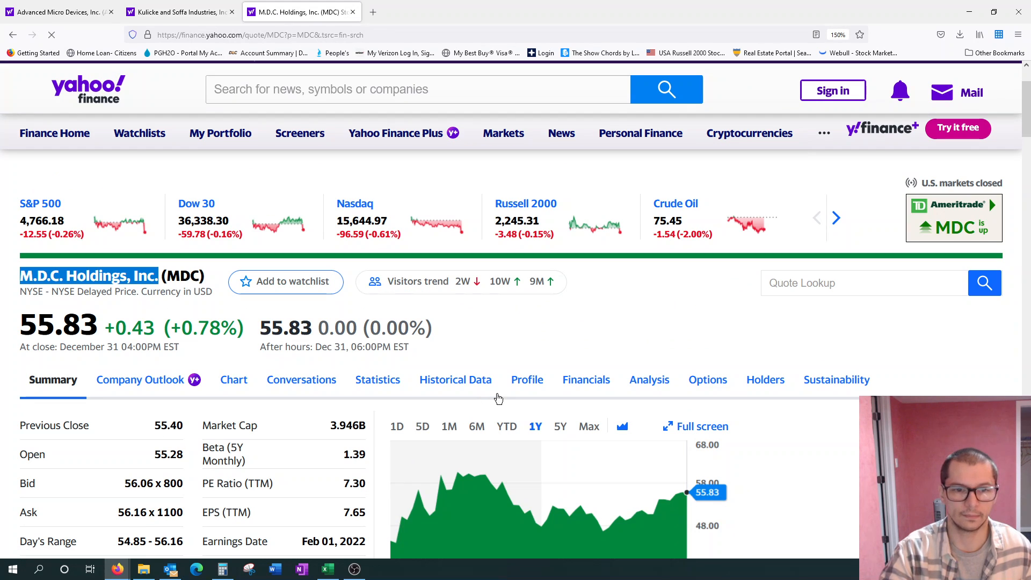
pyautogui.scroll(-3)
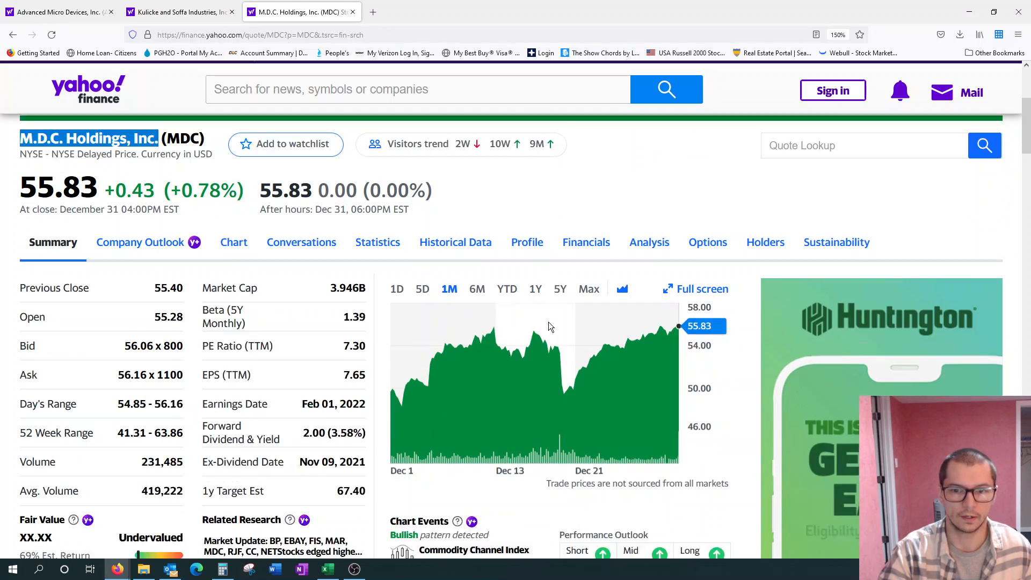
pyautogui.scroll(-3)
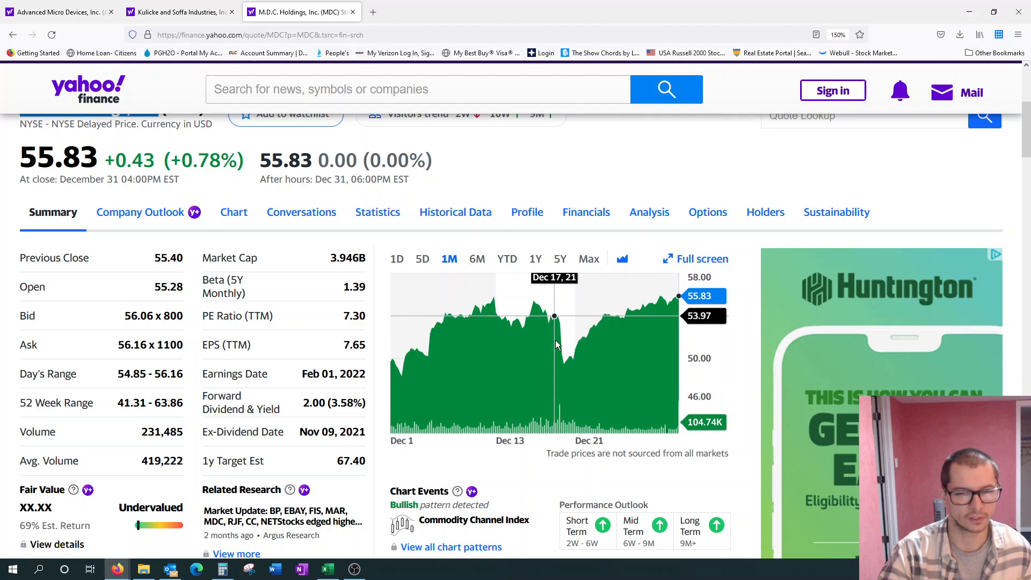
pyautogui.moveTo(637, 336)
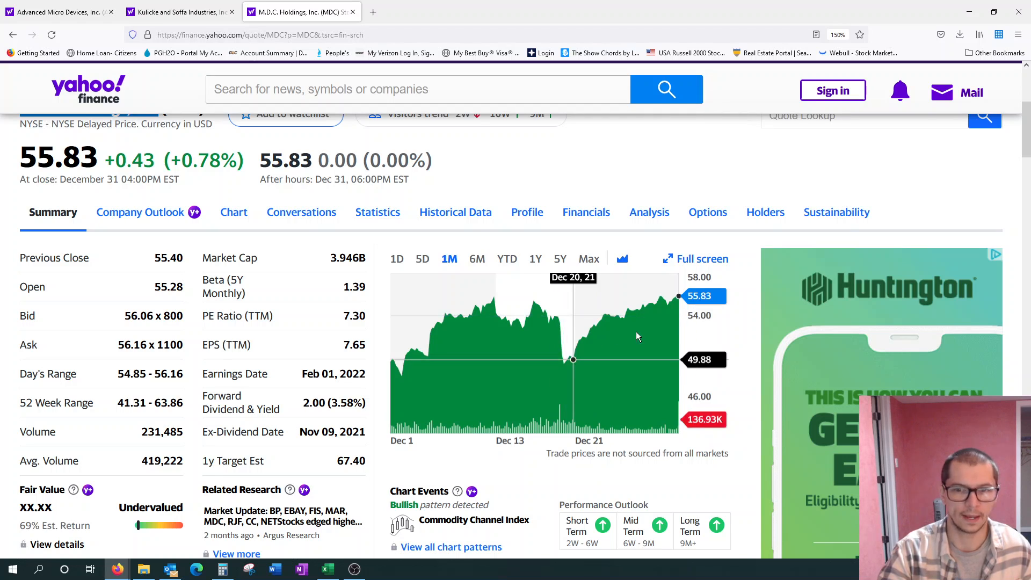
pyautogui.moveTo(494, 388)
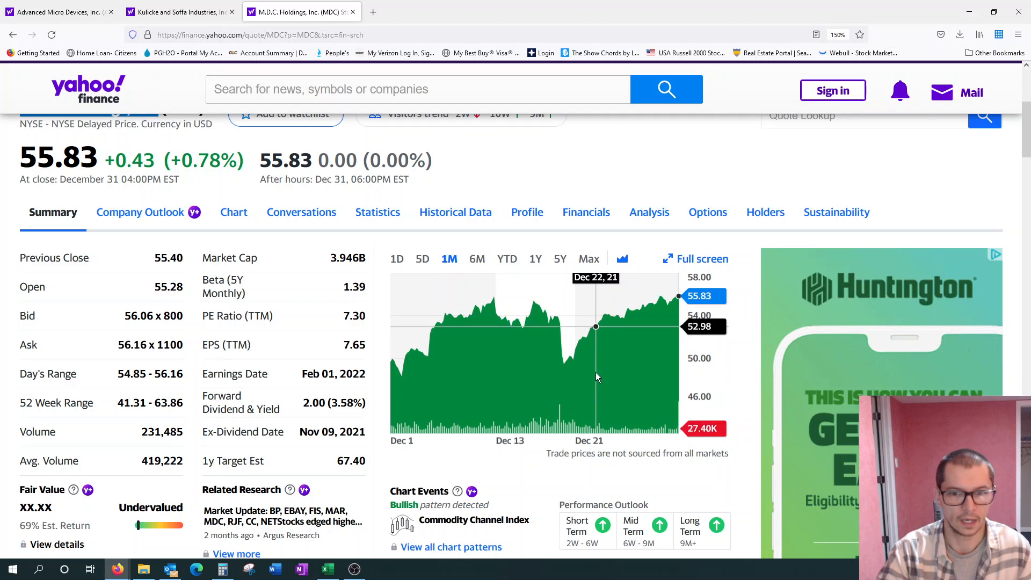
pyautogui.moveTo(552, 374)
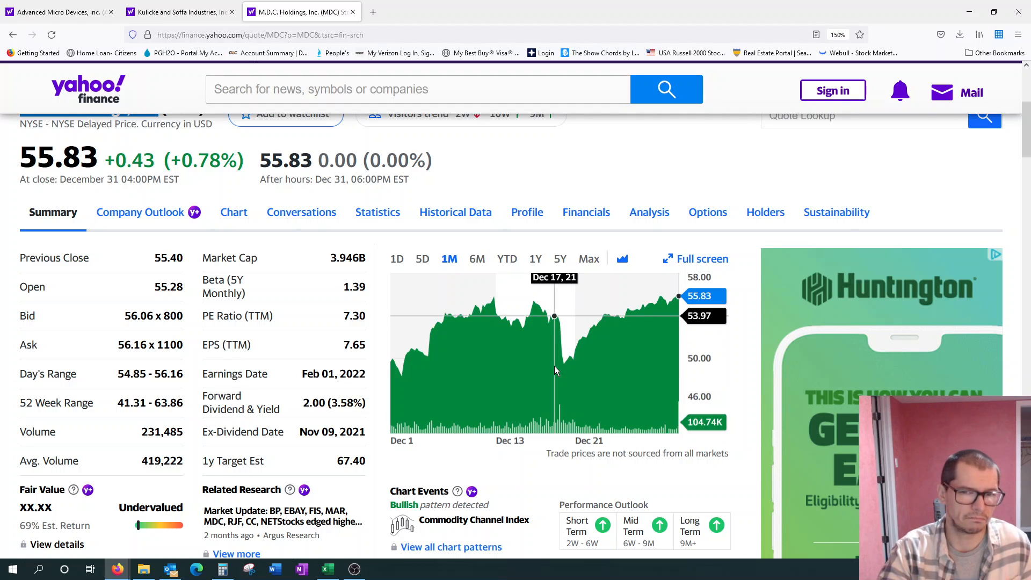
pyautogui.moveTo(554, 369)
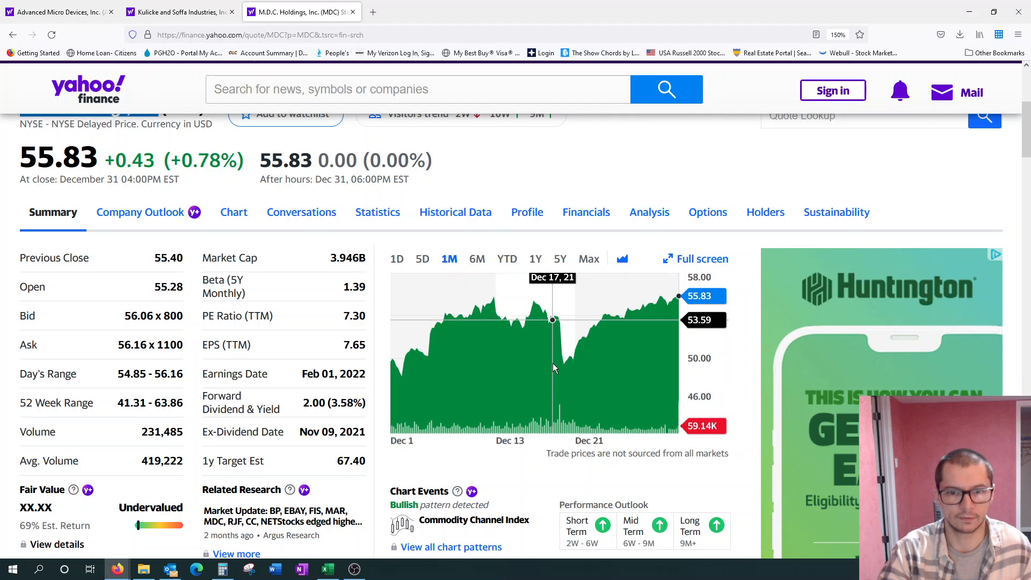
pyautogui.moveTo(549, 347)
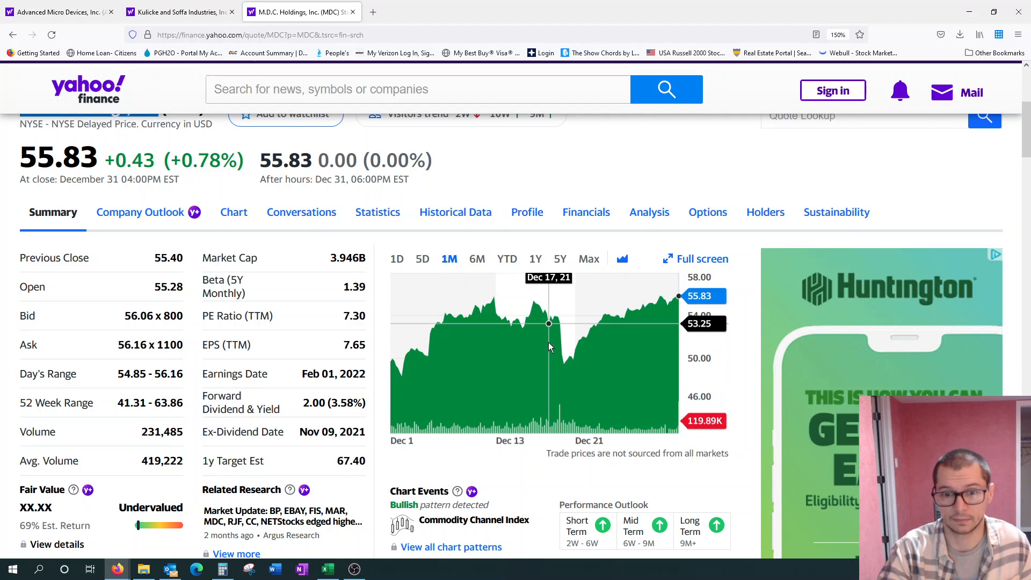
# - Set the MDC summary chart to the 1Y range
pyautogui.click(534, 258)
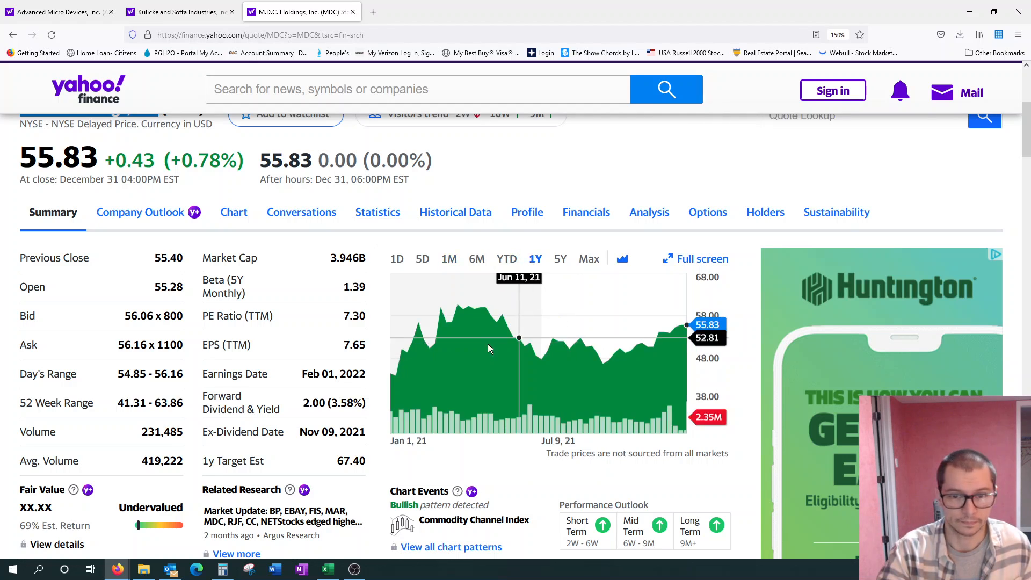
pyautogui.moveTo(622, 341)
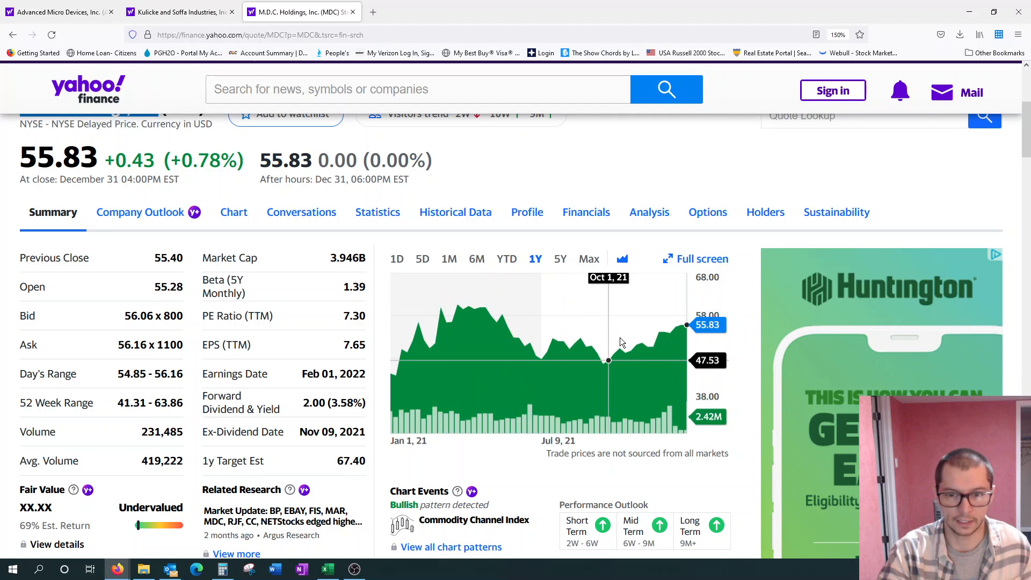
pyautogui.moveTo(614, 345)
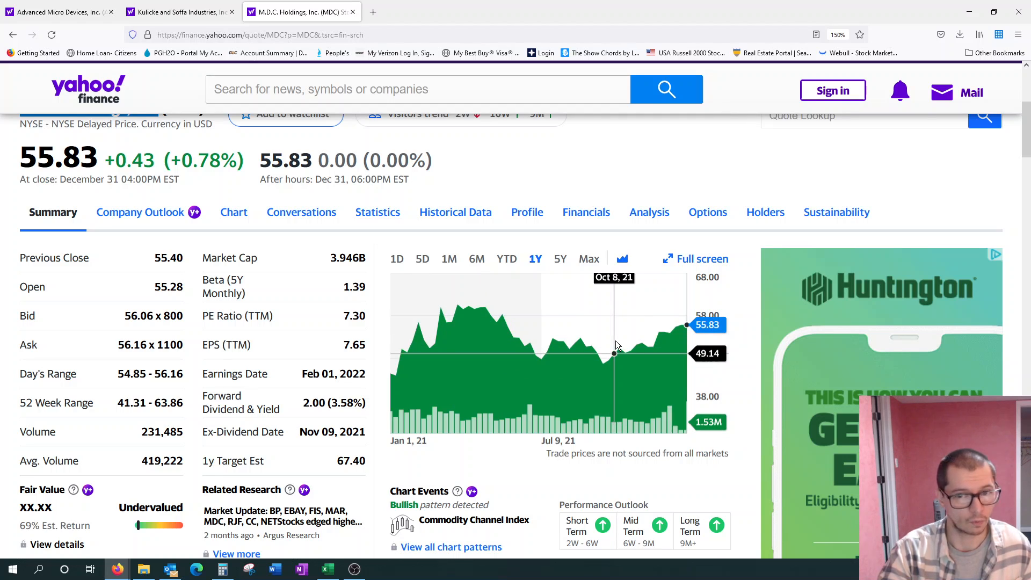
pyautogui.moveTo(619, 345)
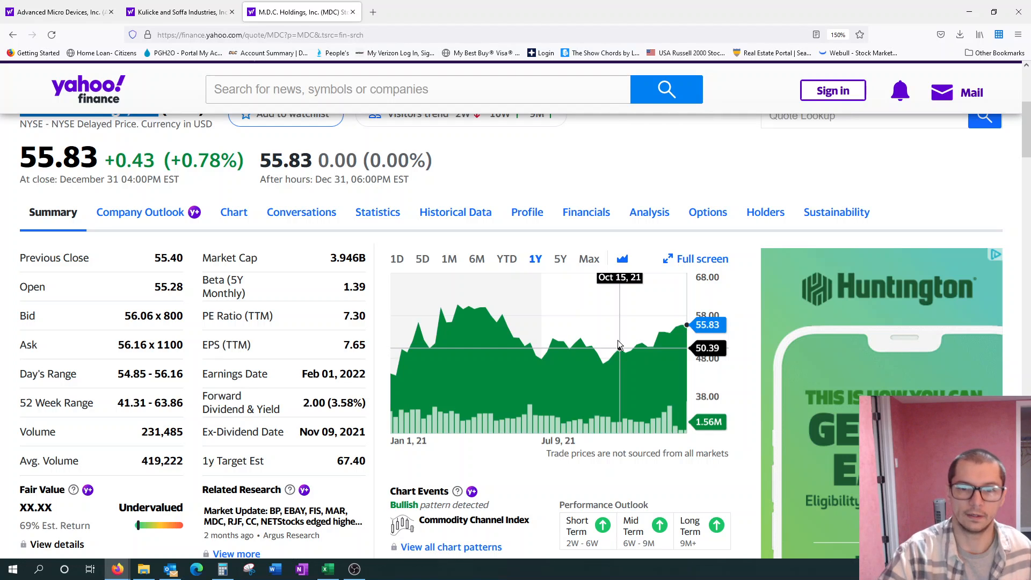
# - Set the MDC summary chart to the 5Y range, back to 2017
pyautogui.click(559, 259)
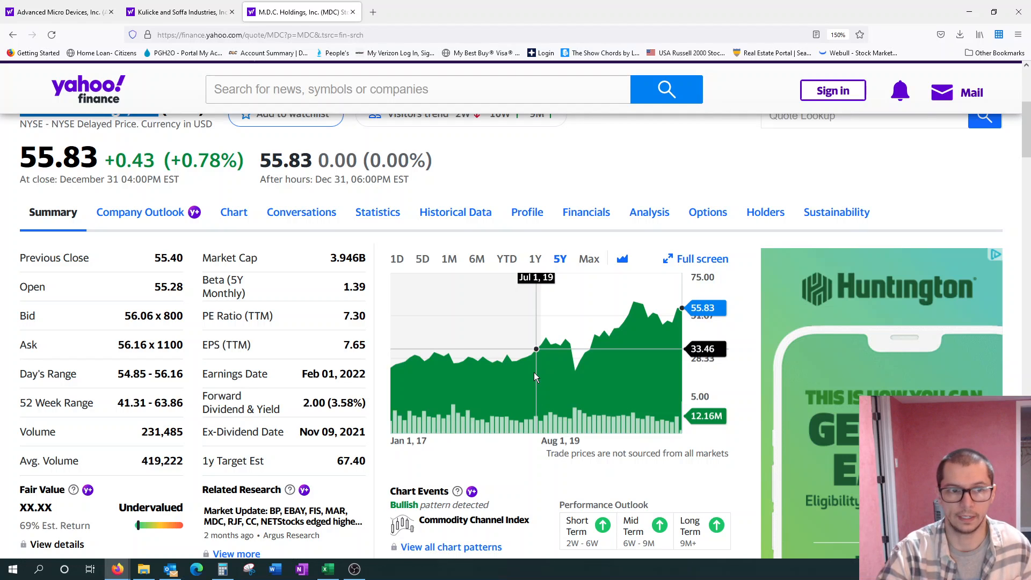
pyautogui.moveTo(472, 341)
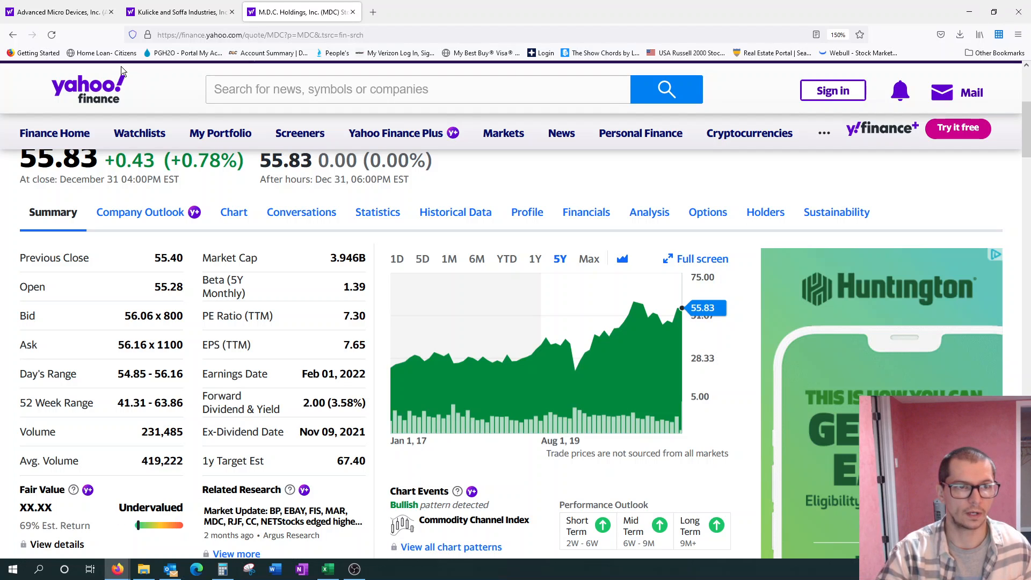
# - Return to the AMD quote page with its one-year chart
pyautogui.click(55, 12)
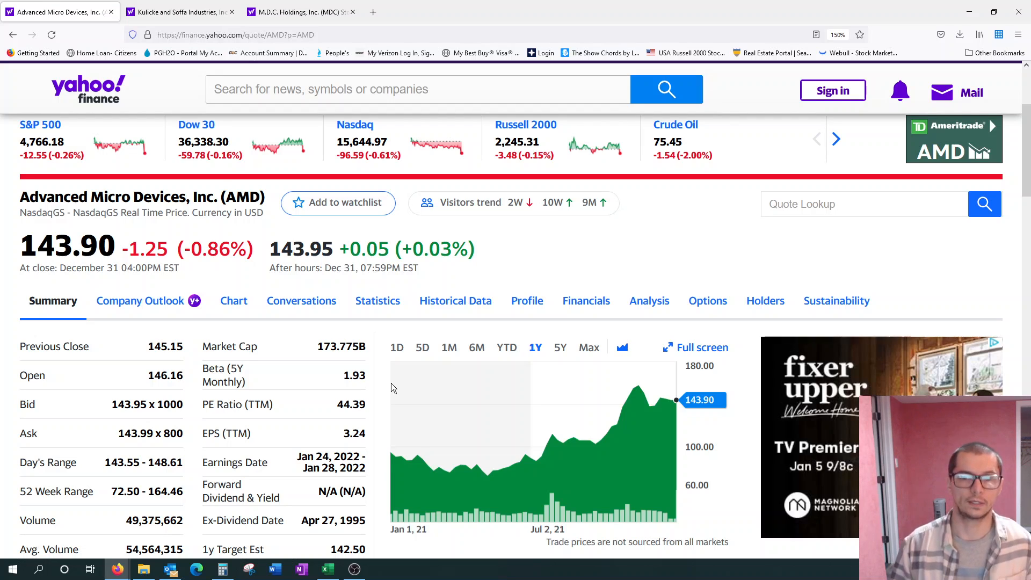
pyautogui.moveTo(233, 423)
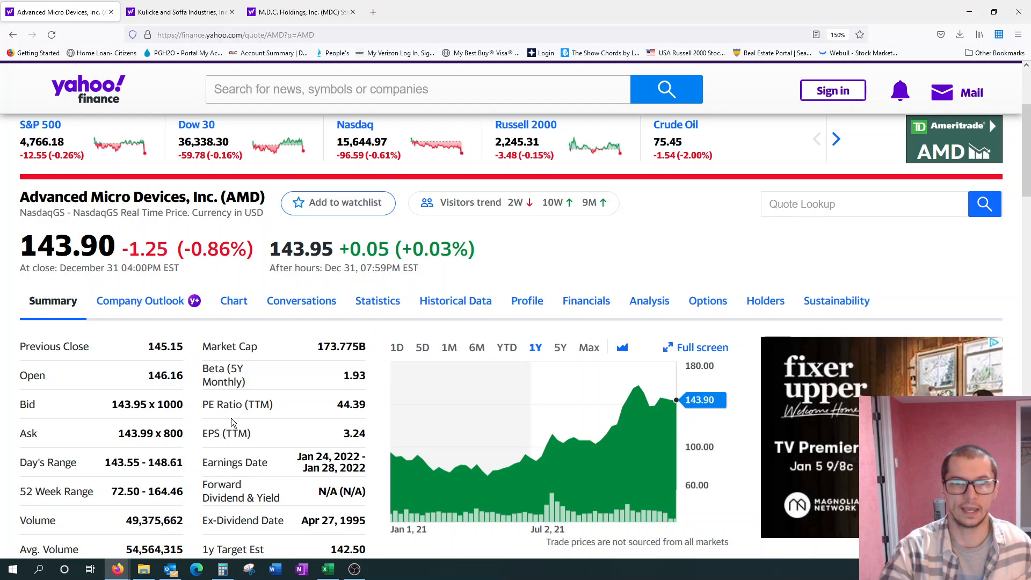